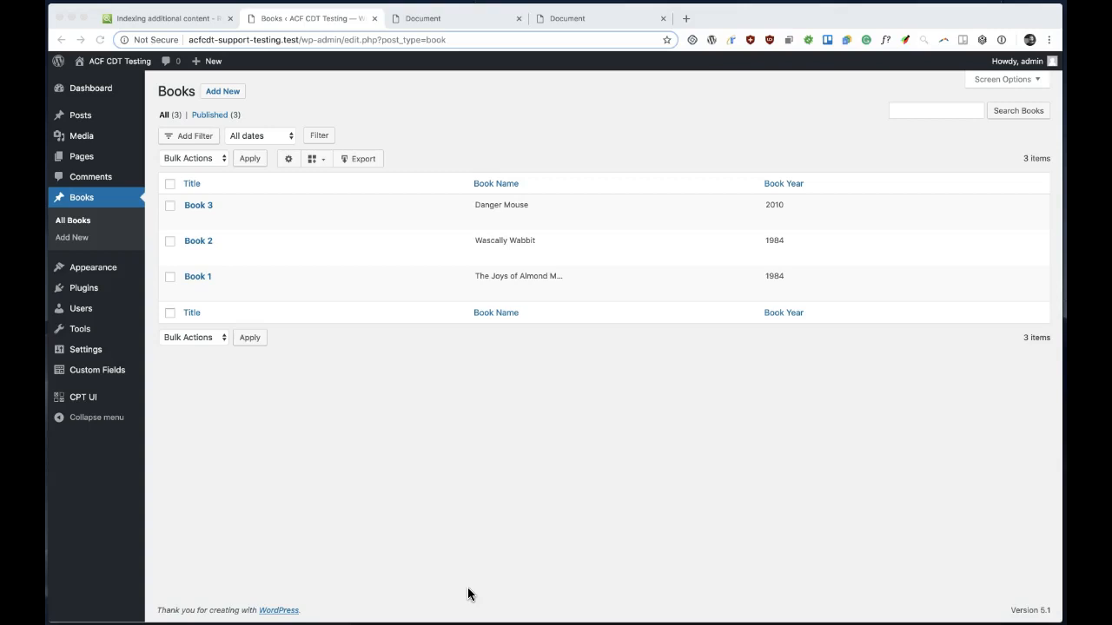
mouse_move(340, 479)
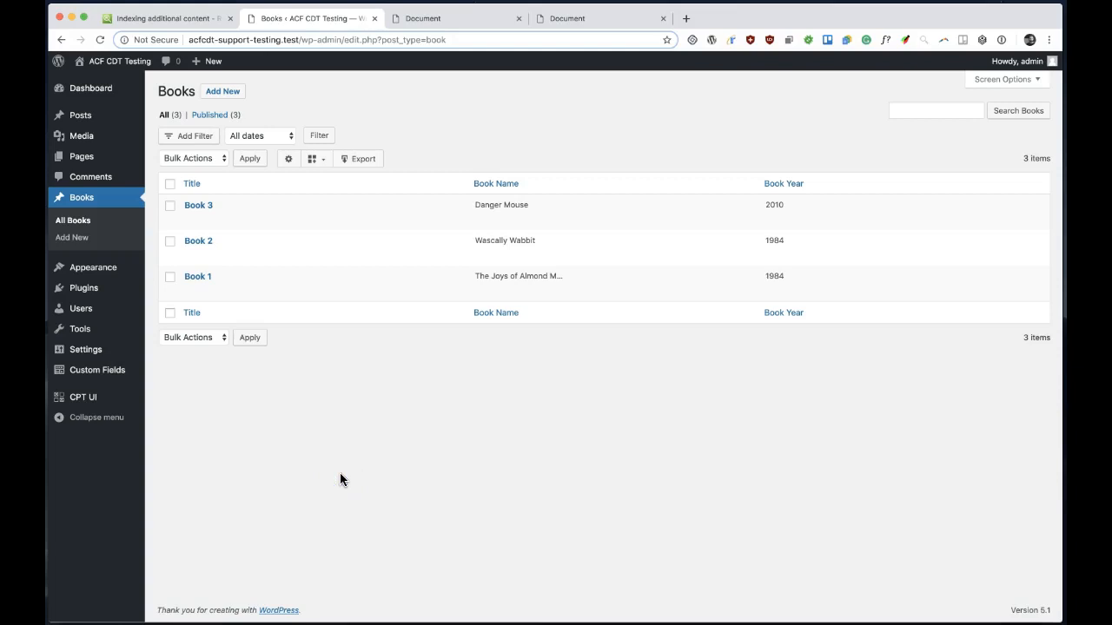
mouse_move(473, 444)
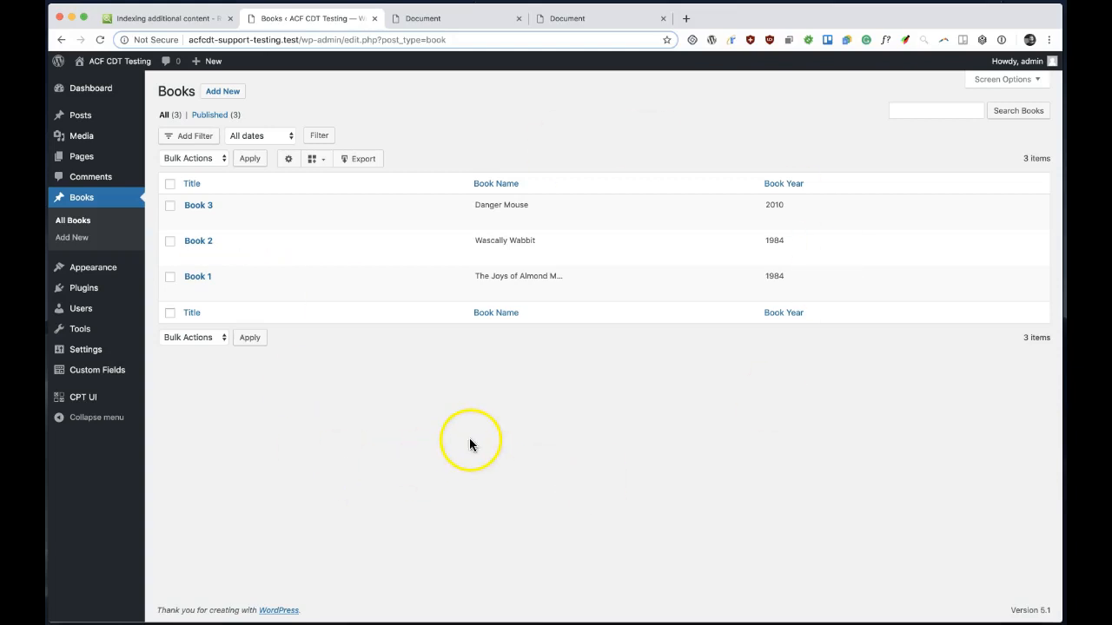
mouse_move(82, 198)
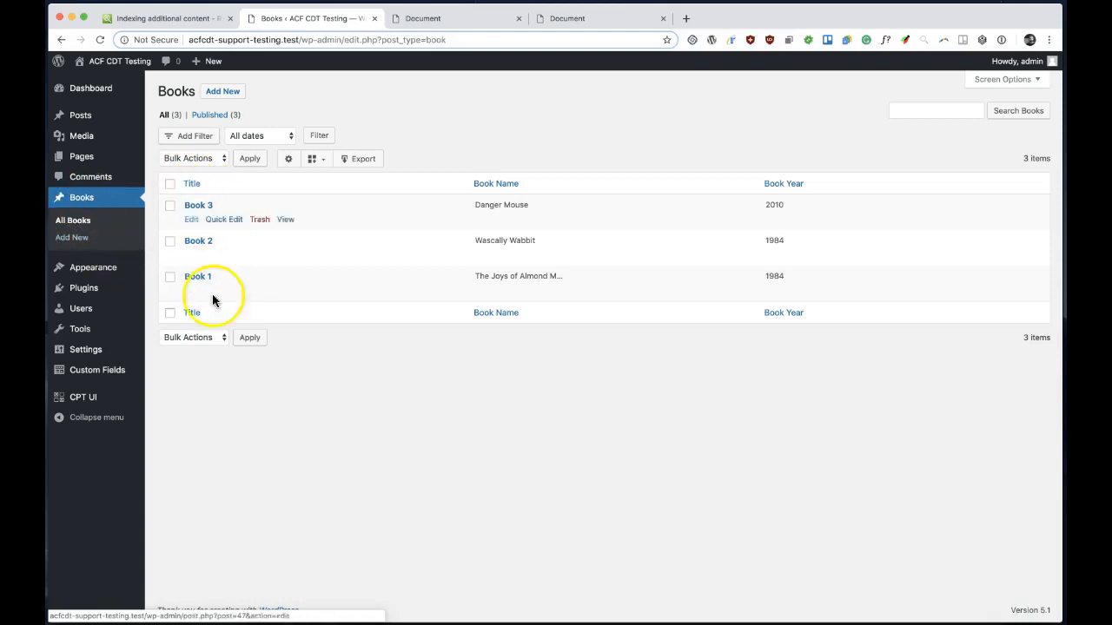
mouse_move(218, 229)
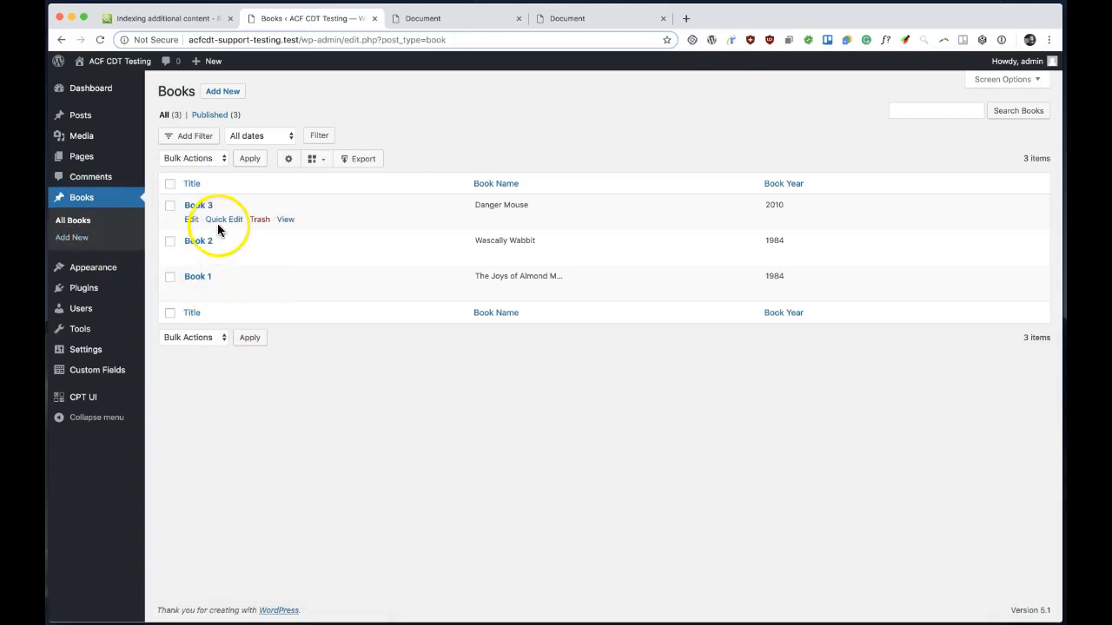
mouse_move(377, 304)
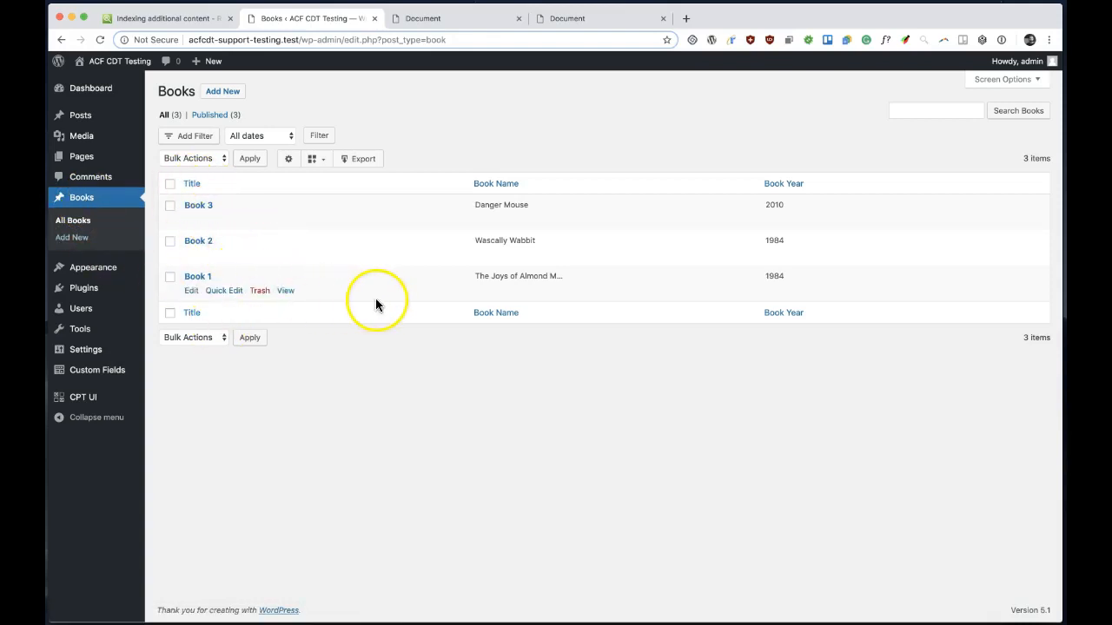
mouse_move(496, 335)
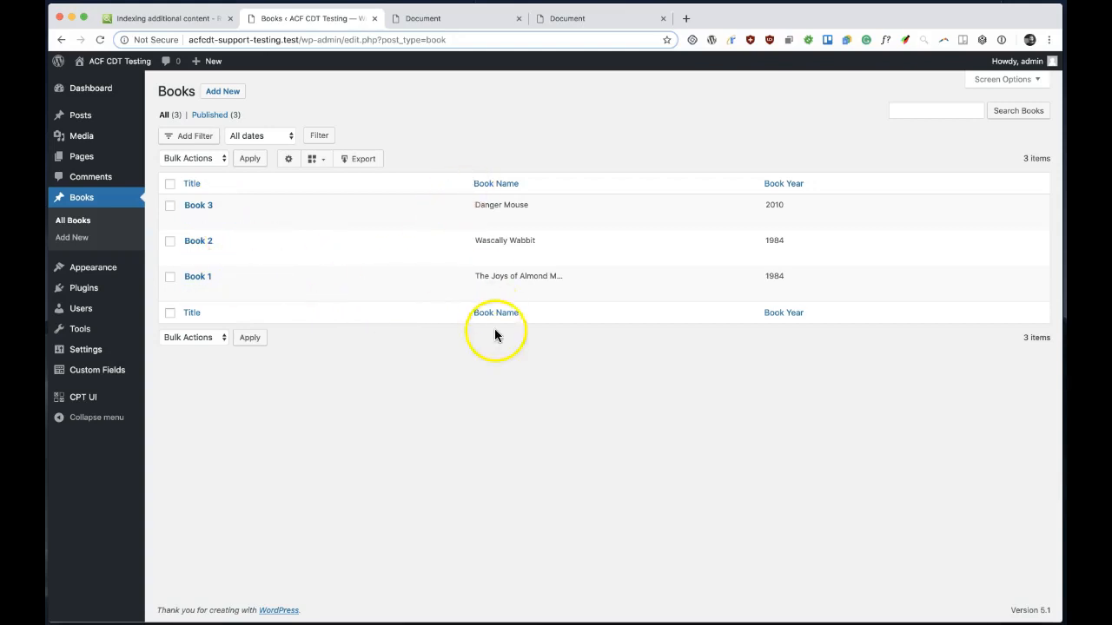
Sort the Books list by book name and open Book 3 in the editor.
left_click(495, 184)
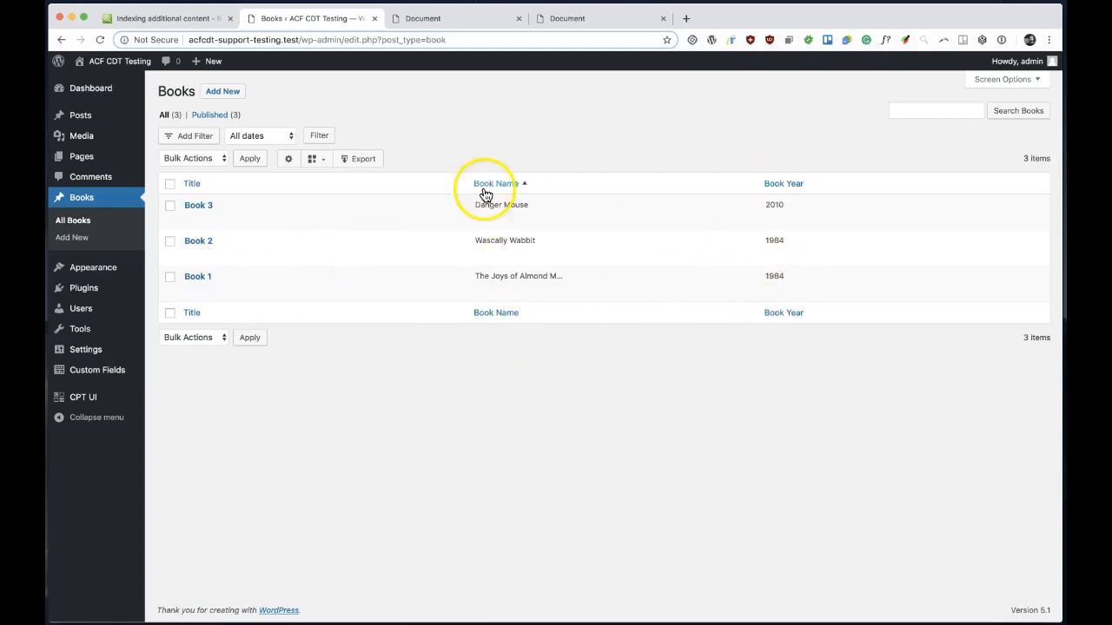
mouse_move(198, 205)
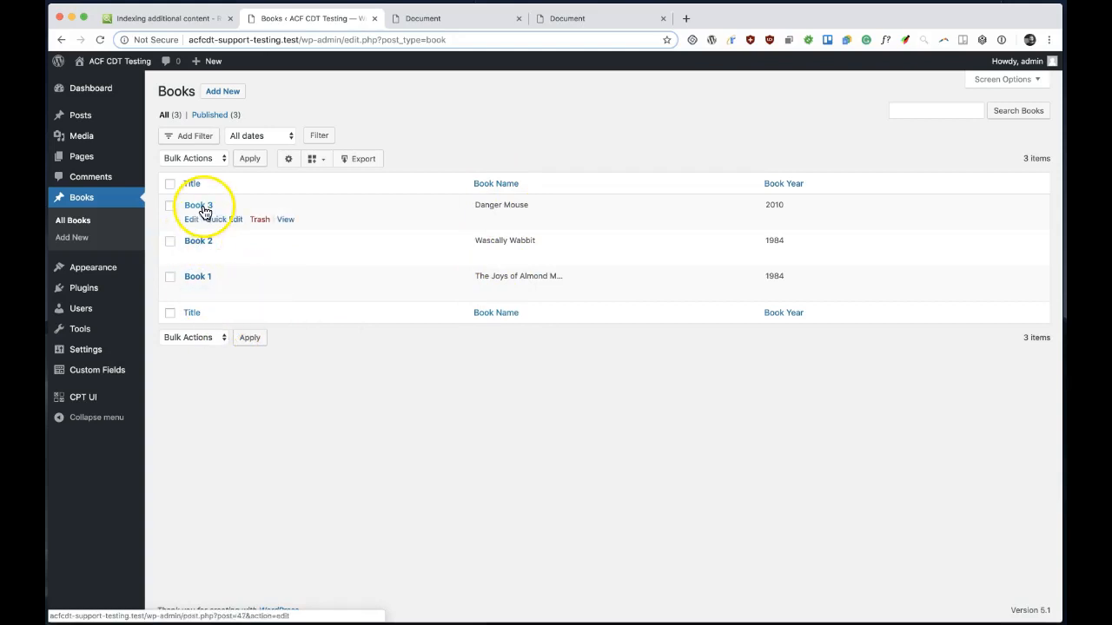
left_click(198, 205)
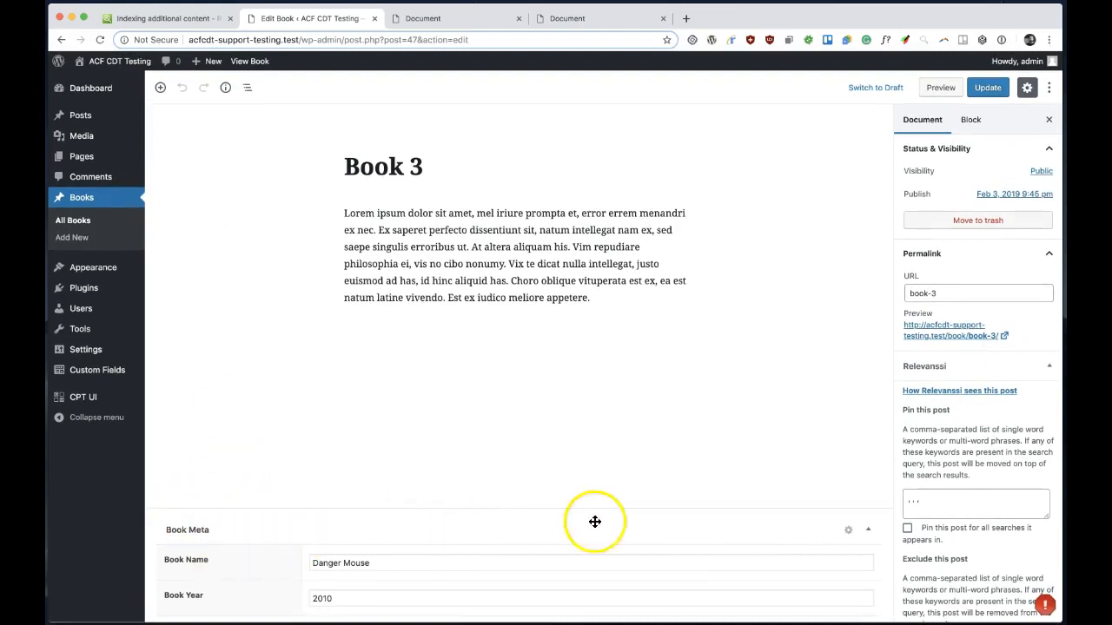
mouse_move(181, 528)
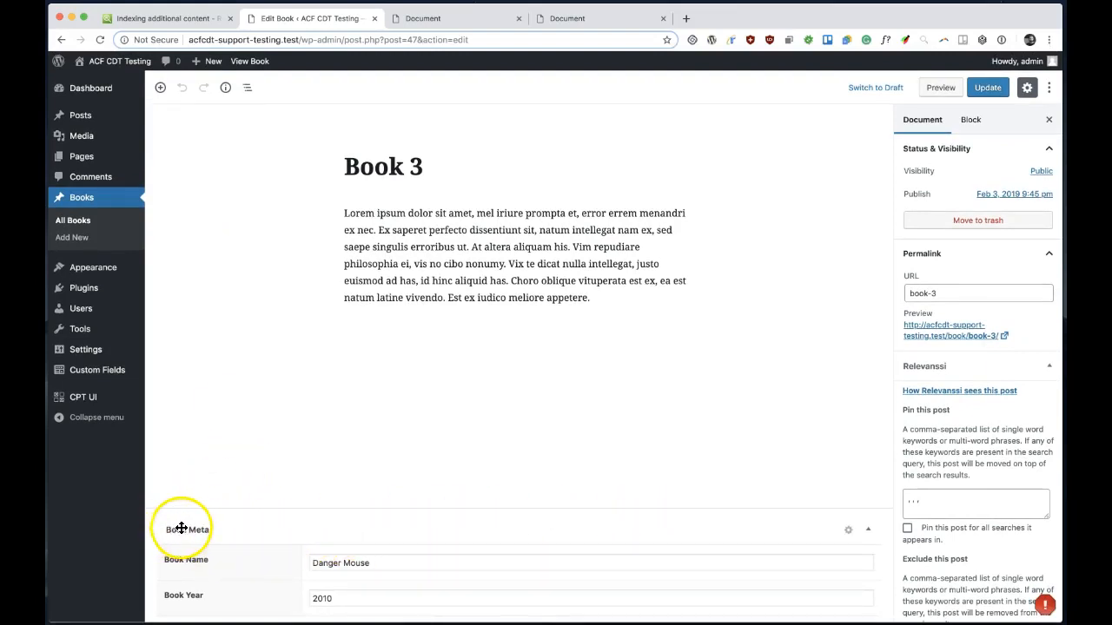
mouse_move(193, 570)
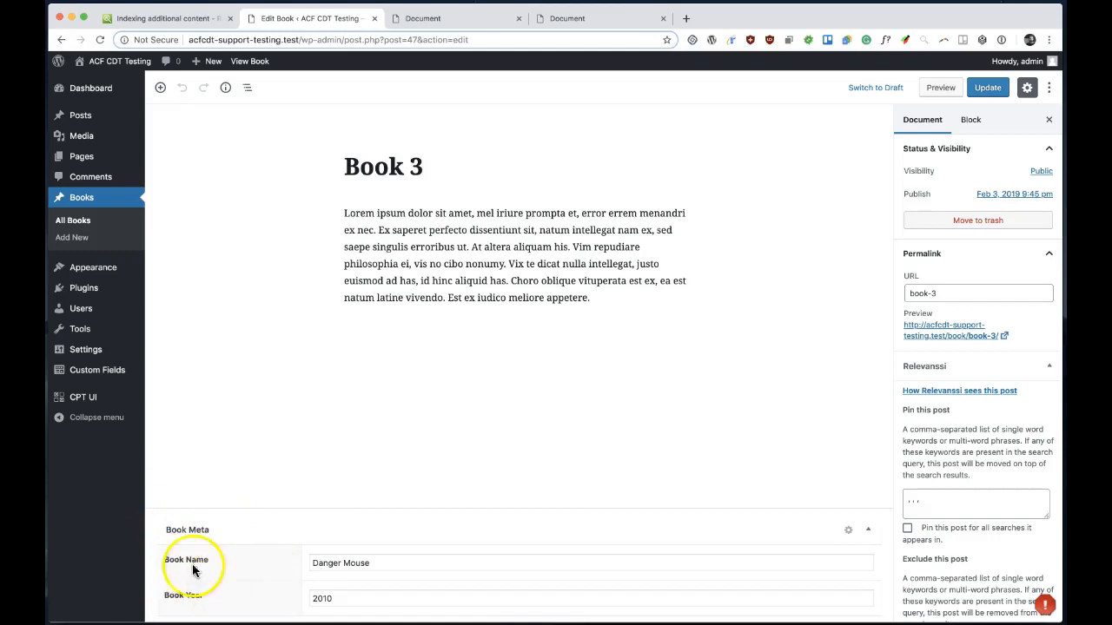
mouse_move(349, 559)
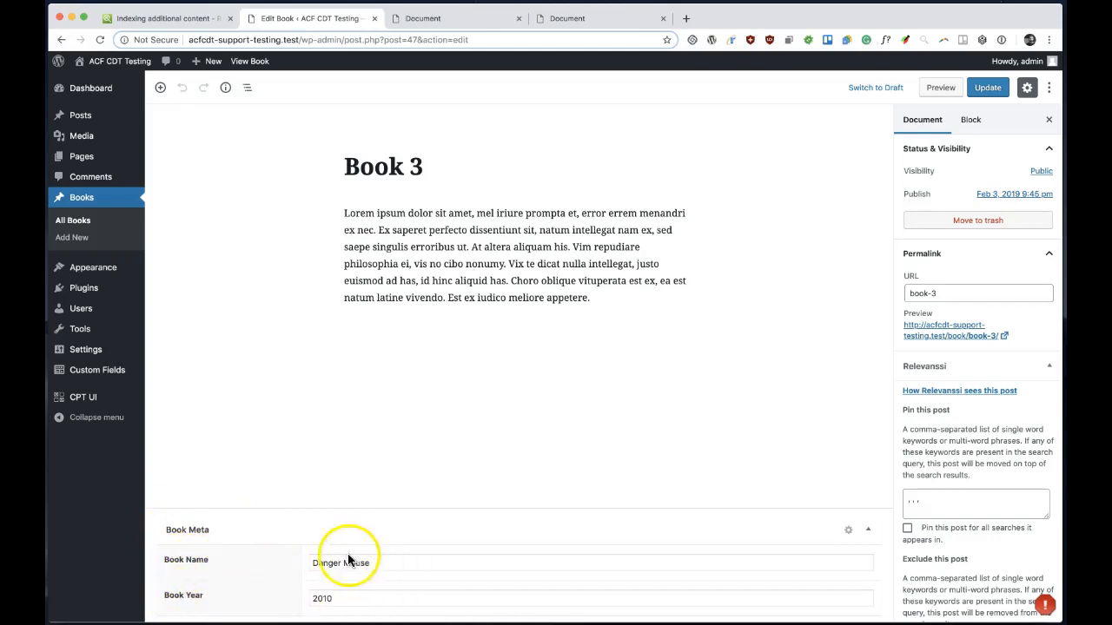
mouse_move(848, 532)
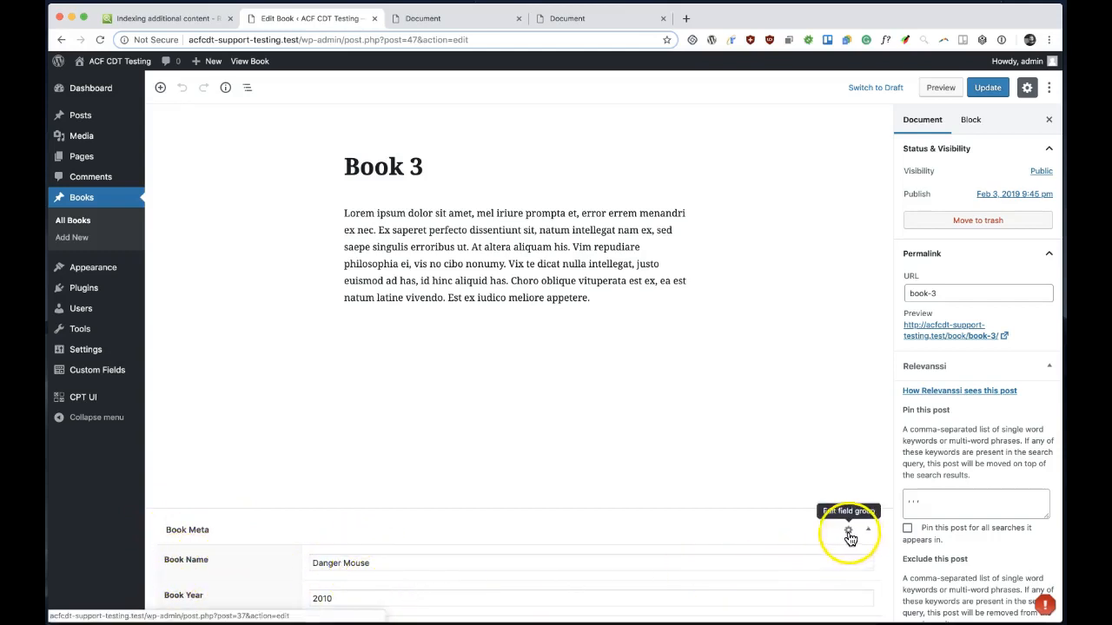
Open the Book Meta field group settings and scroll to its custom database table 'bookmeta'.
left_click(847, 531)
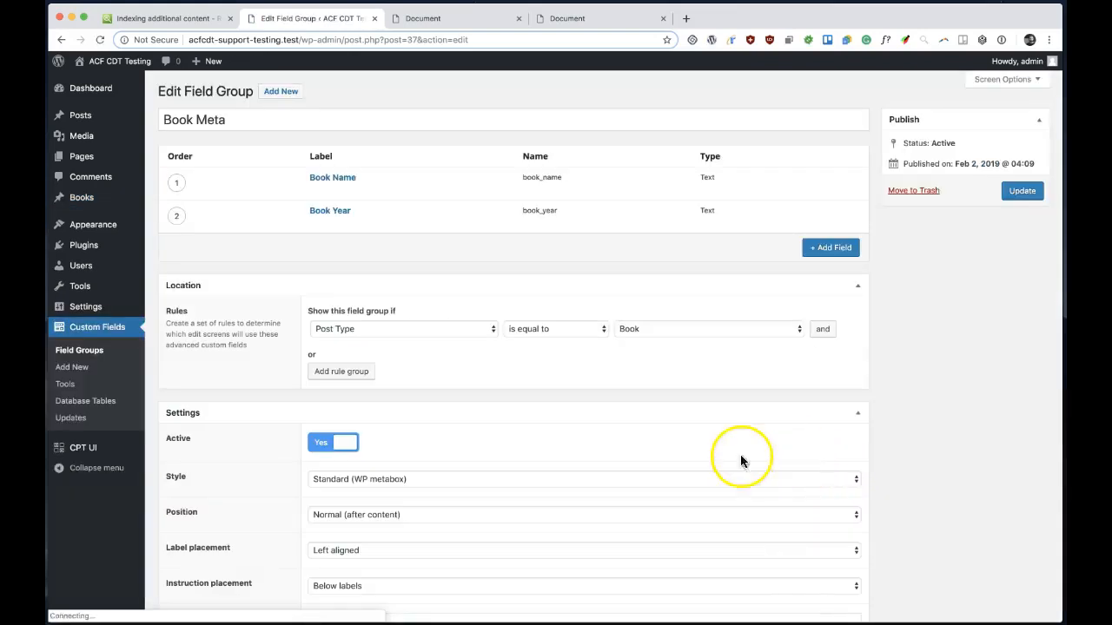
scroll("down", 3)
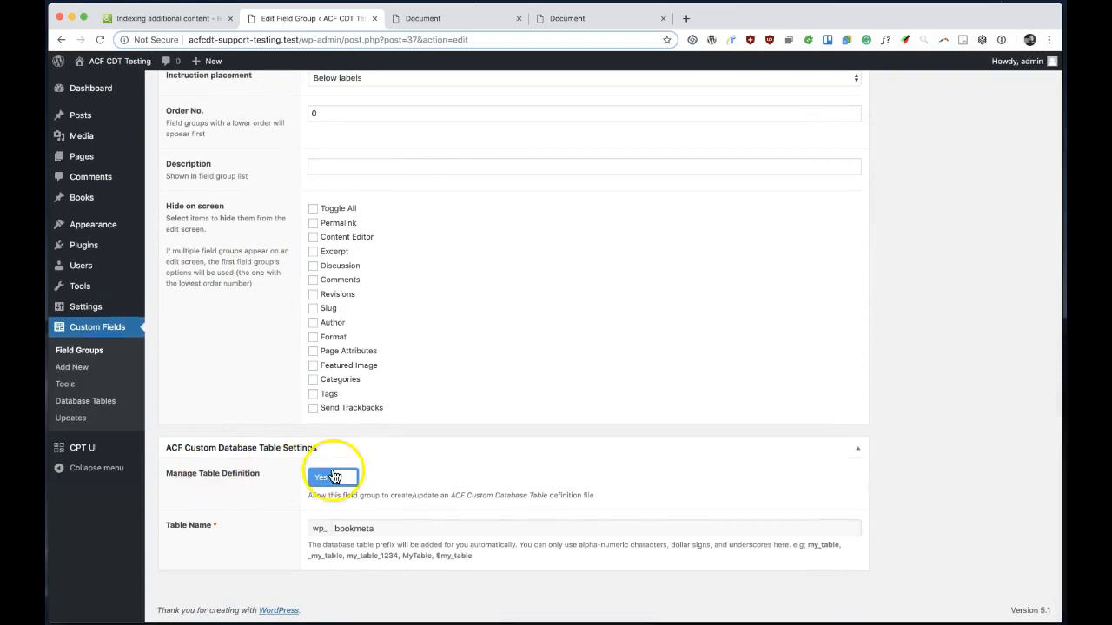
mouse_move(288, 554)
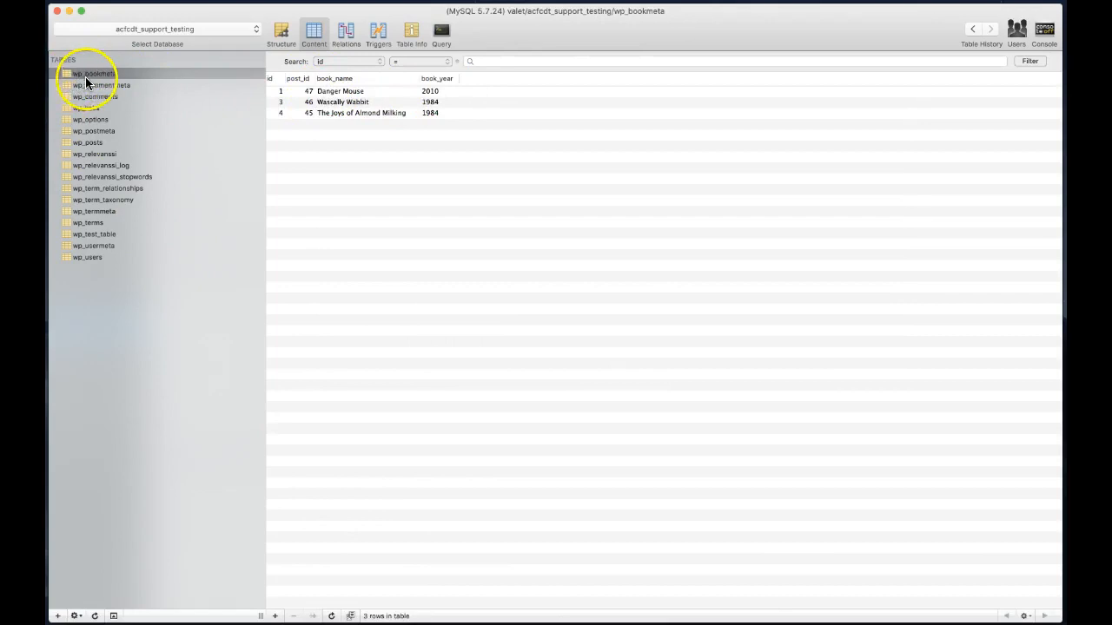
mouse_move(316, 154)
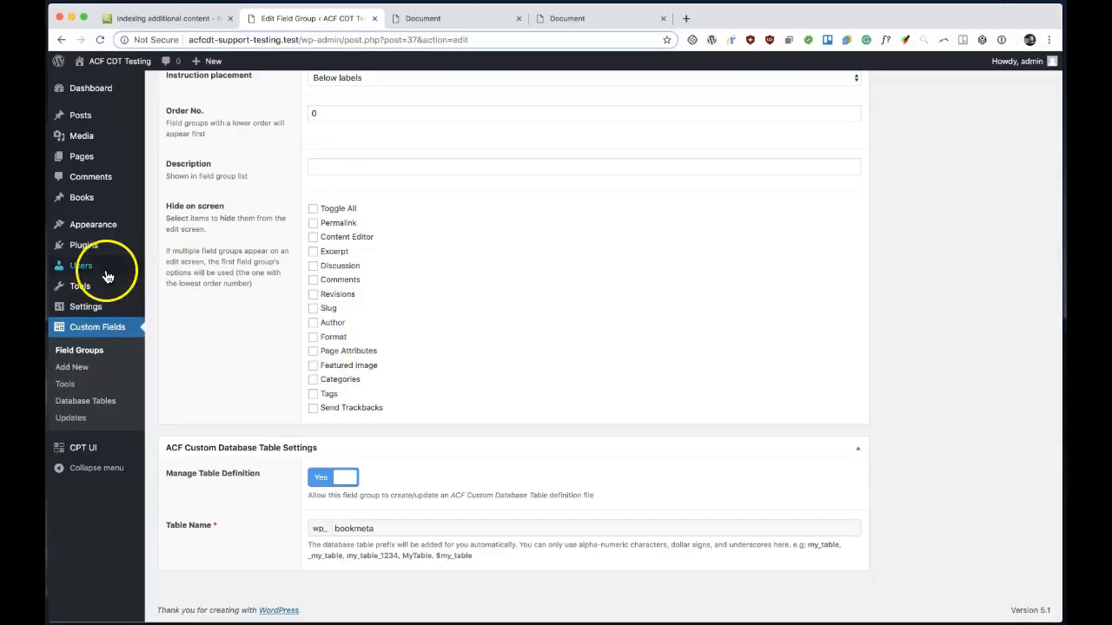
Review installed plugins and go to the Relevanssi Premium search settings.
left_click(83, 245)
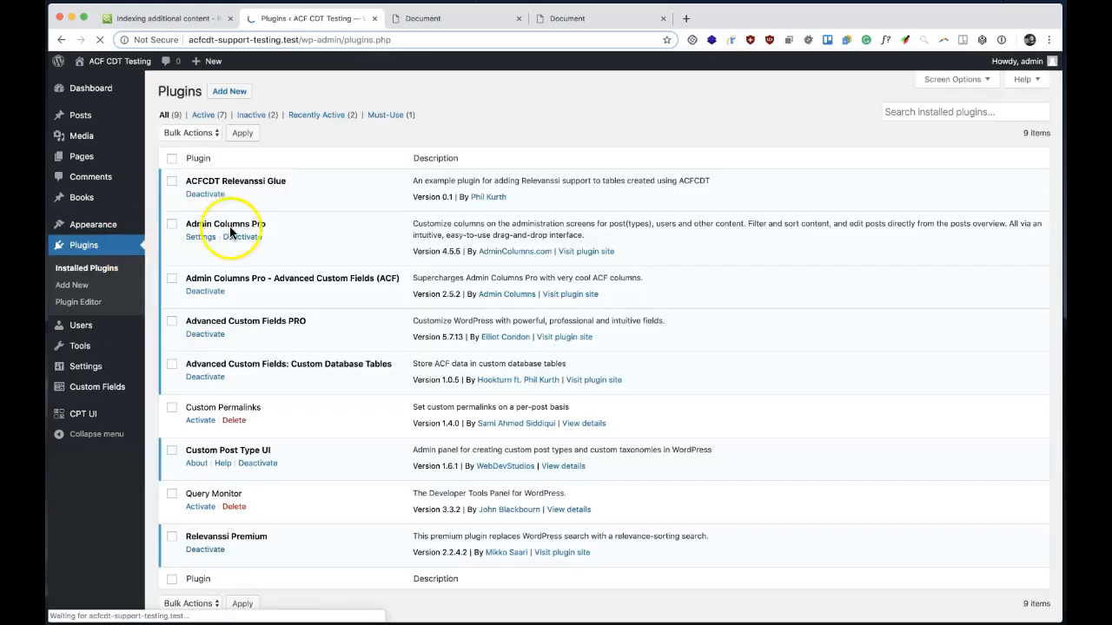
scroll("down", 3)
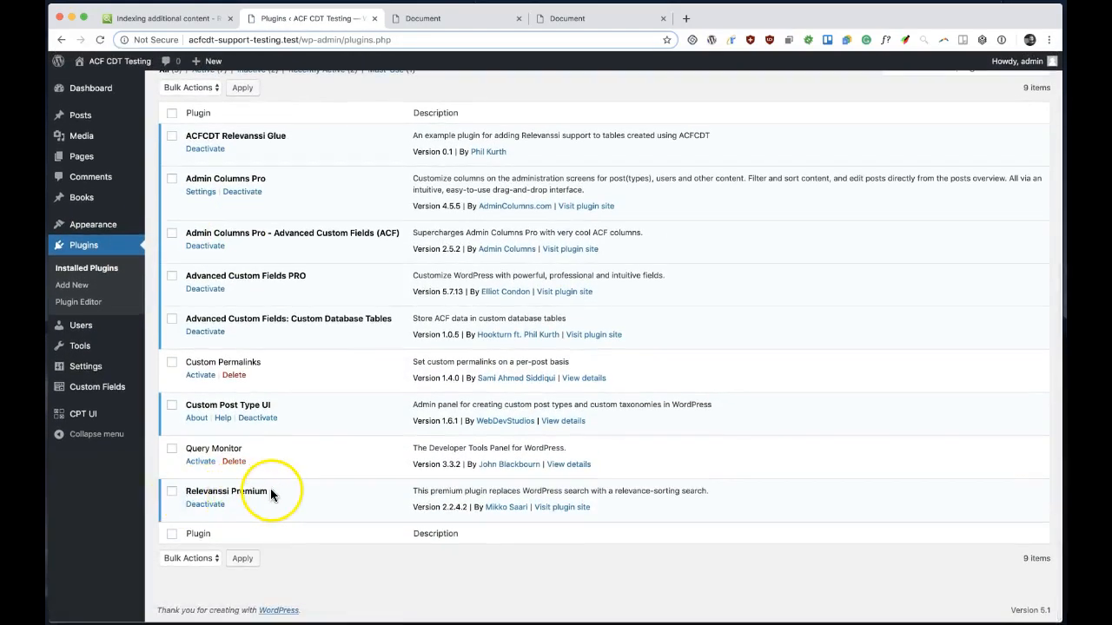
mouse_move(184, 490)
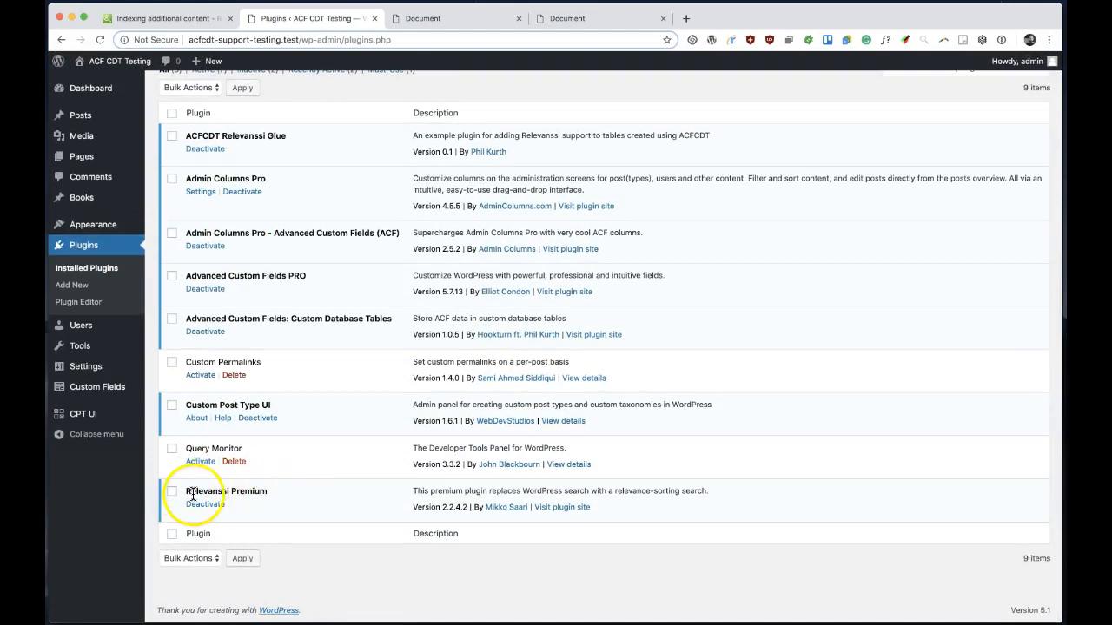
mouse_move(278, 493)
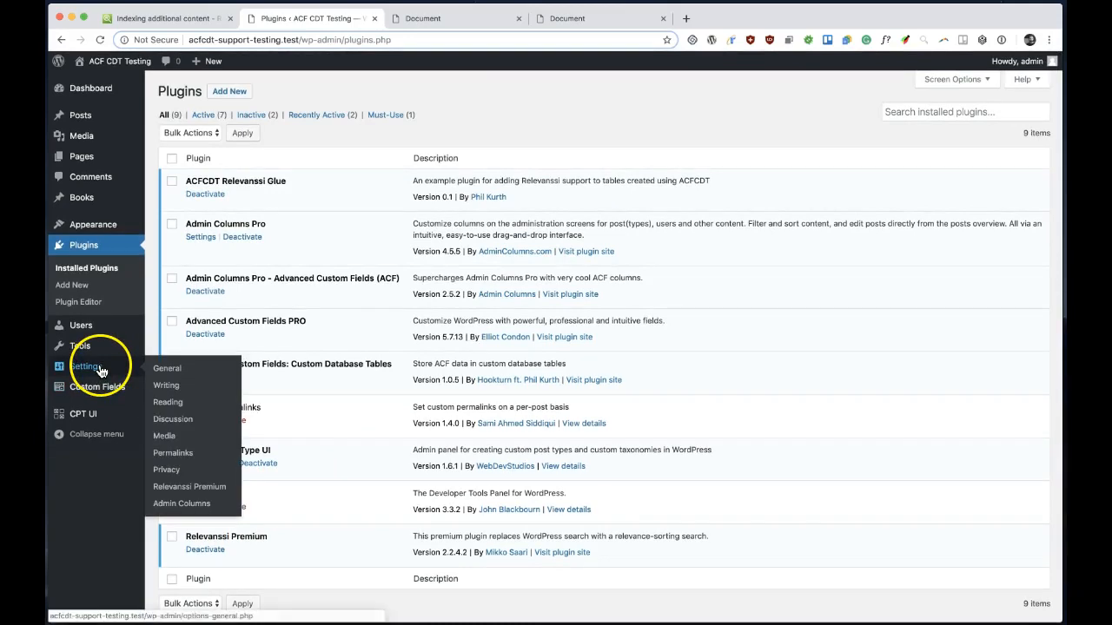
left_click(189, 486)
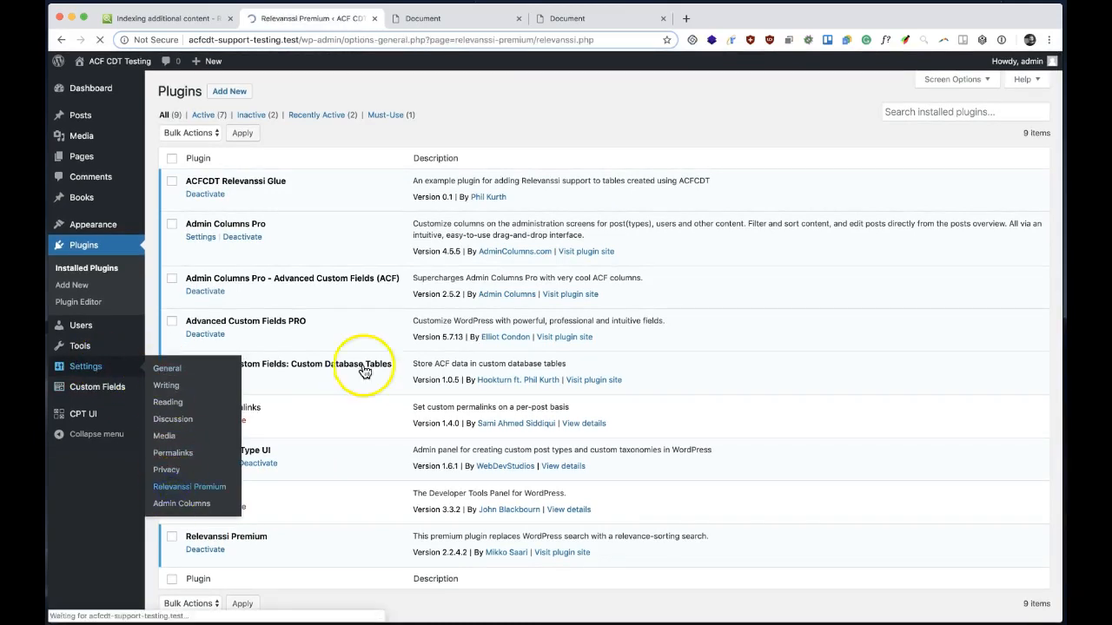
left_click(189, 487)
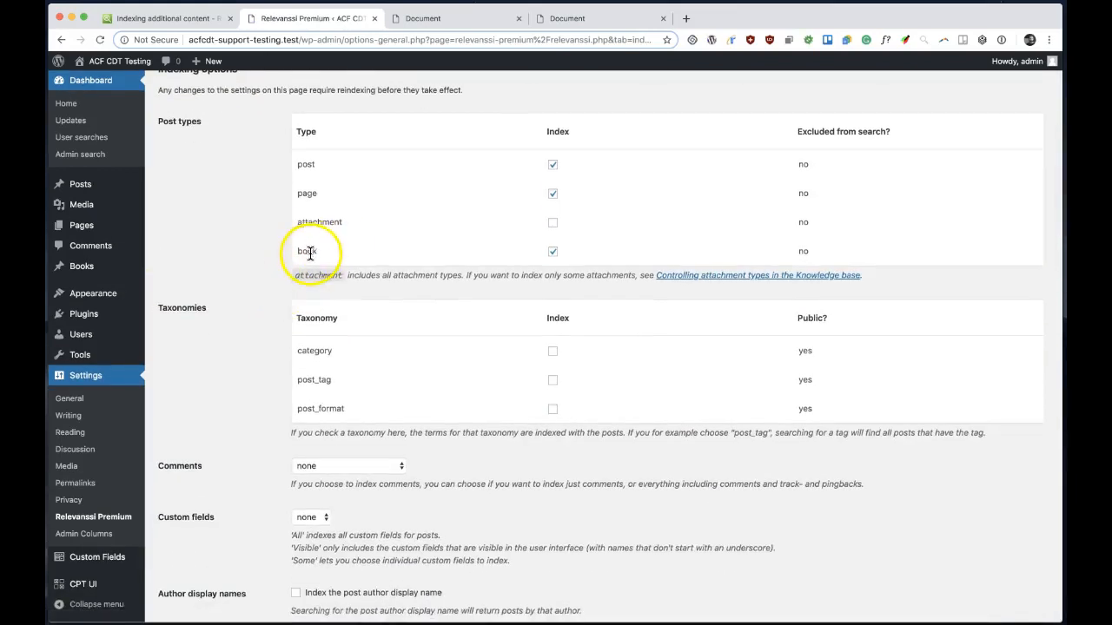
Include the book post type in indexing and rebuild the search index.
left_click(553, 250)
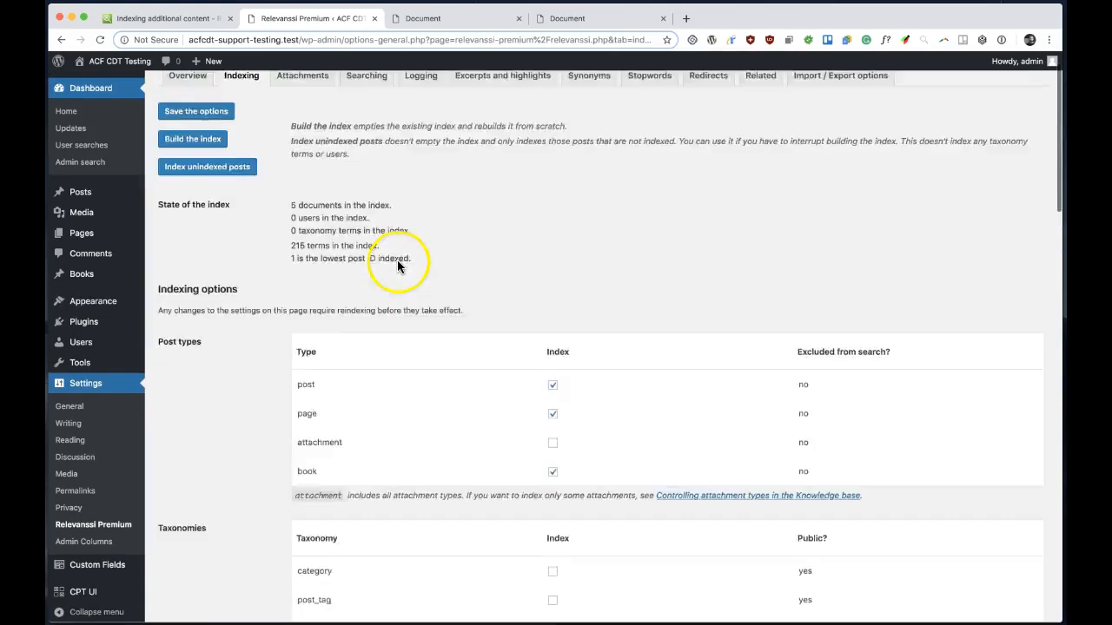
scroll("up", 3)
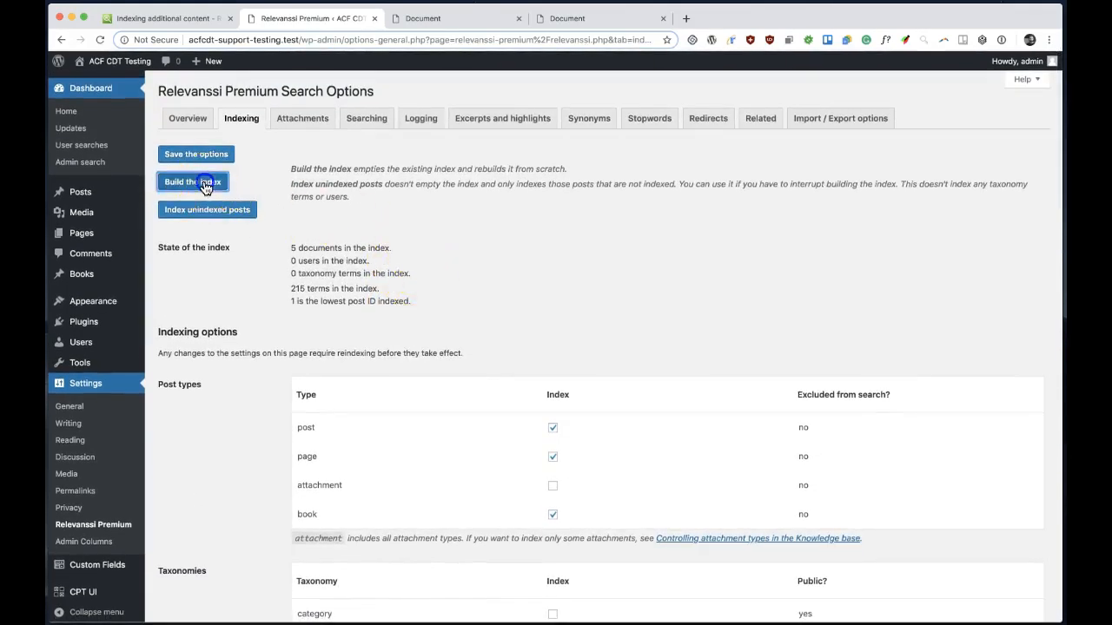
left_click(191, 182)
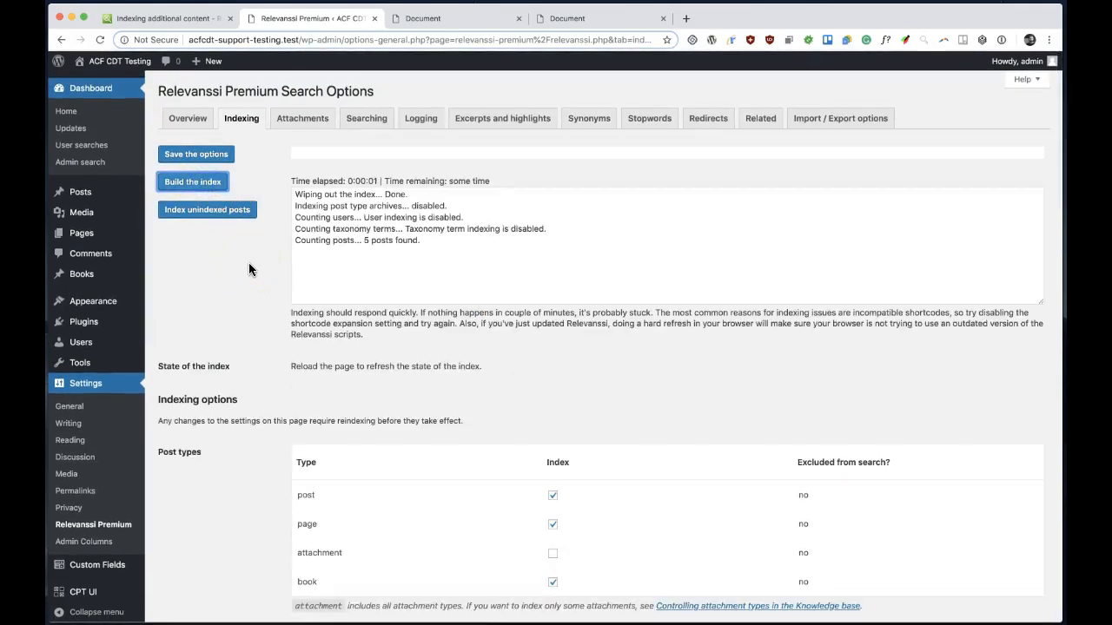
left_click(191, 182)
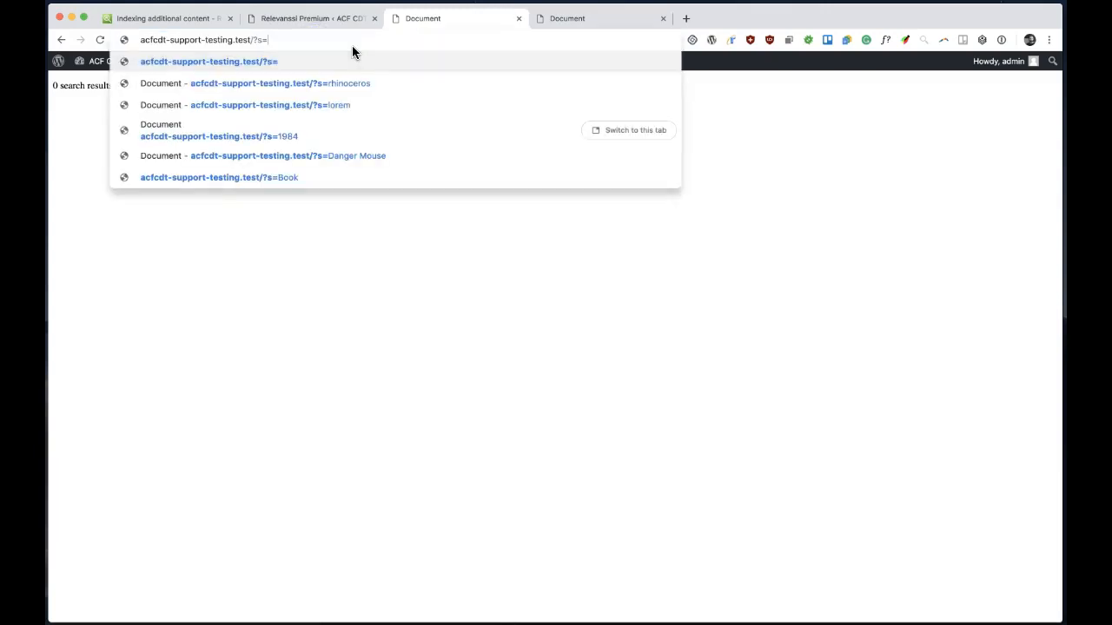
Run the site search for 'book', then show the admin All Books list with name and year columns.
left_click(219, 177)
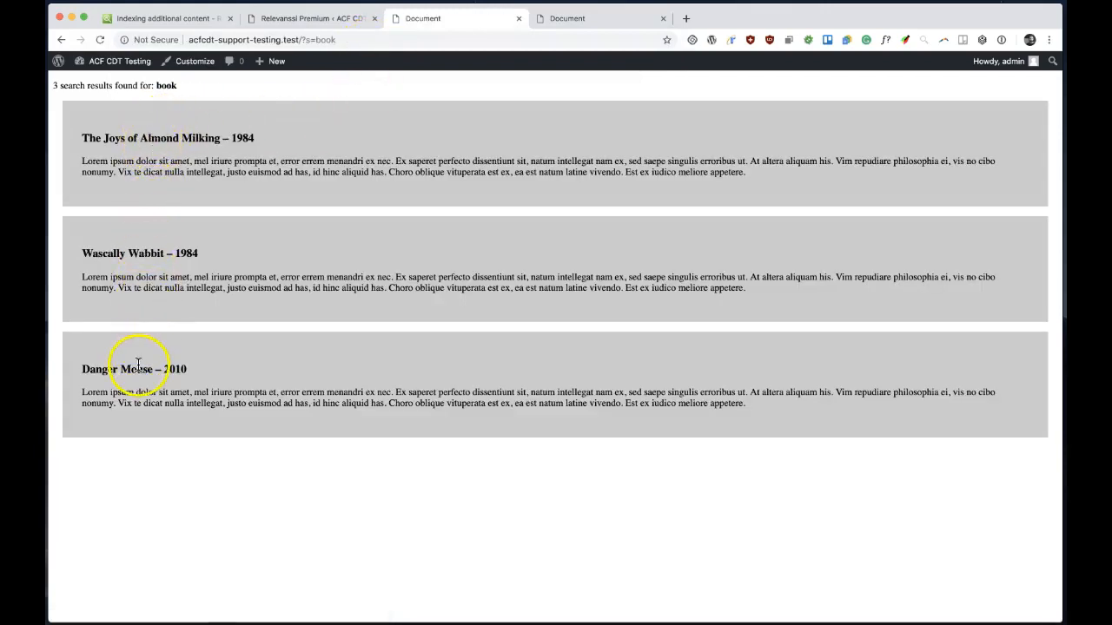
mouse_move(182, 167)
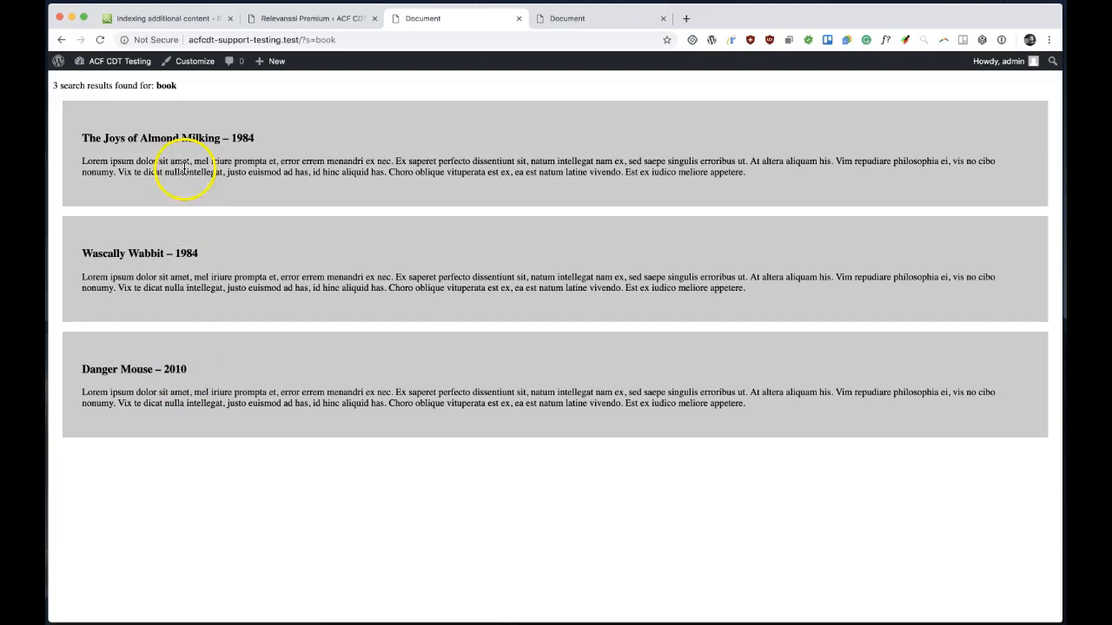
mouse_move(178, 118)
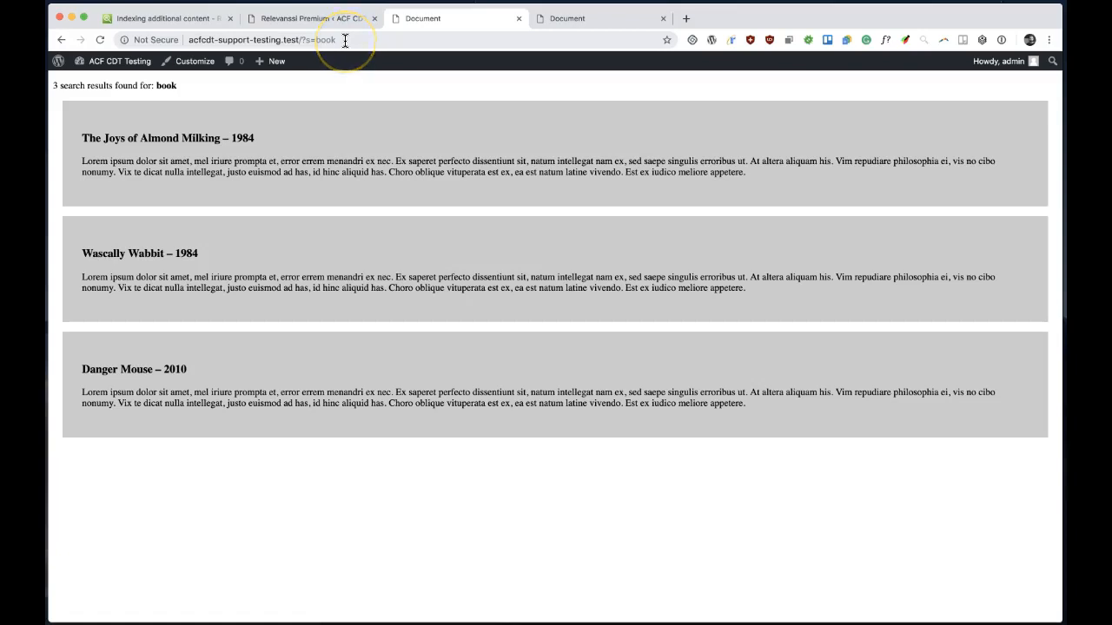
left_click(311, 17)
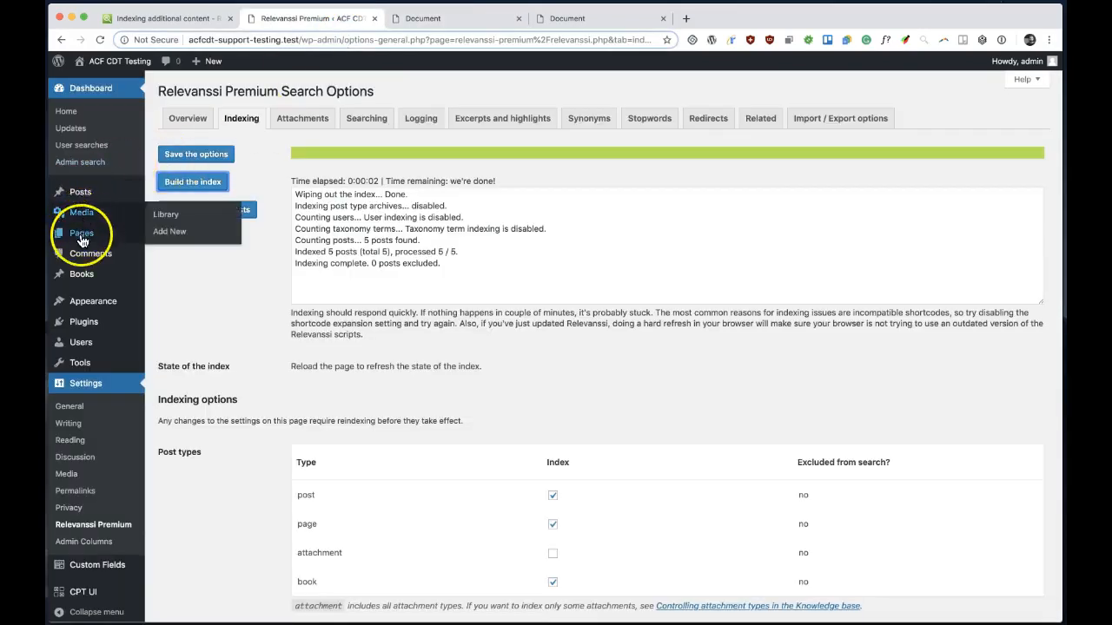
left_click(80, 274)
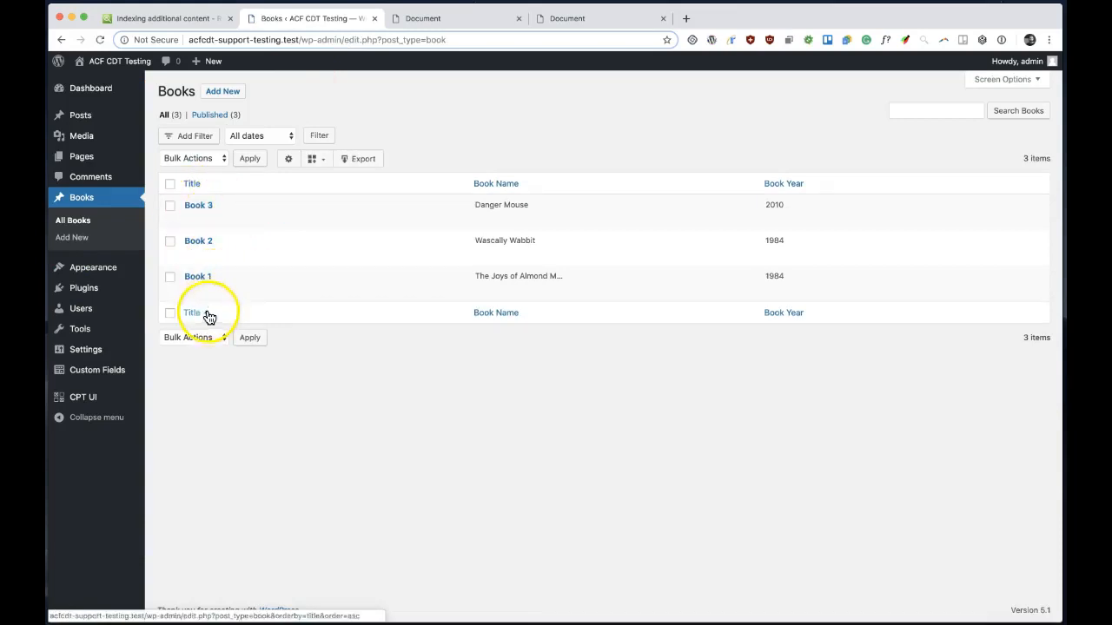
mouse_move(198, 205)
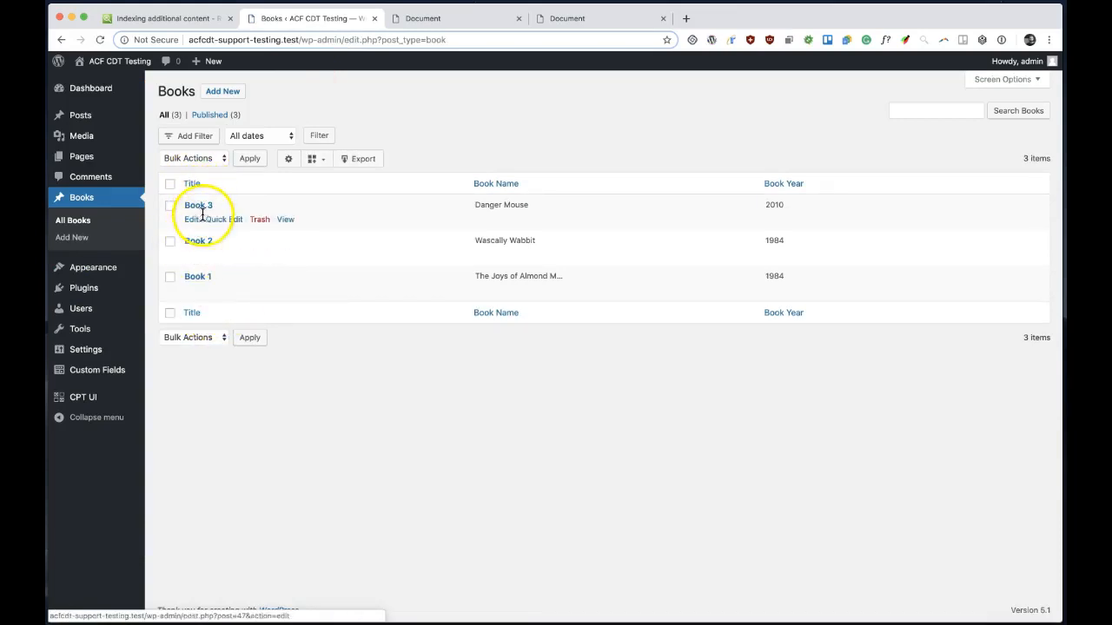
left_click(191, 184)
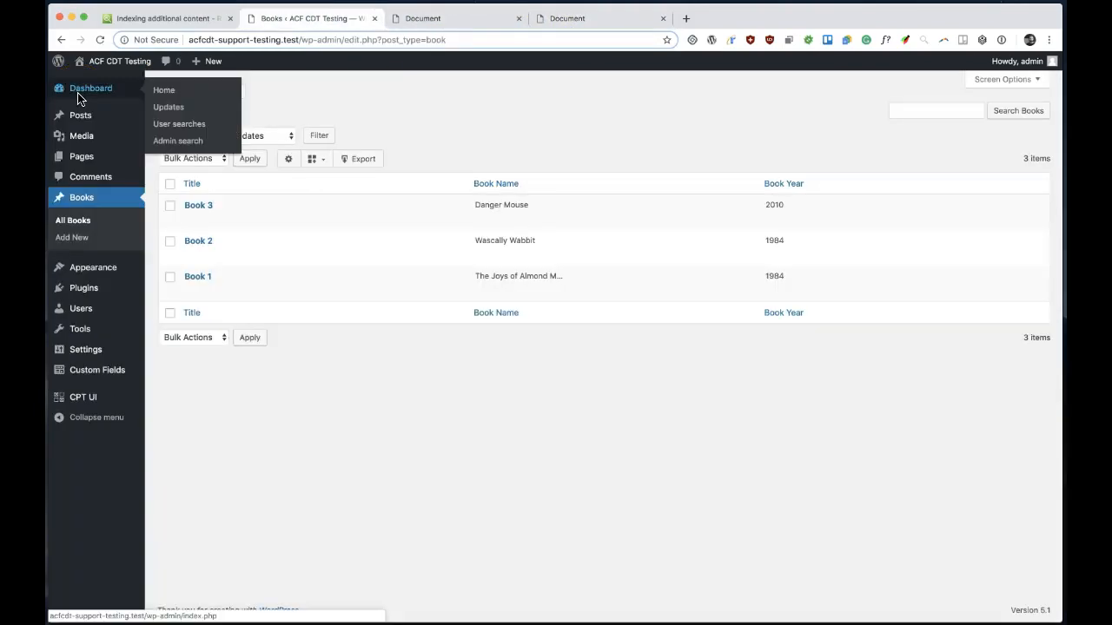
mouse_move(477, 235)
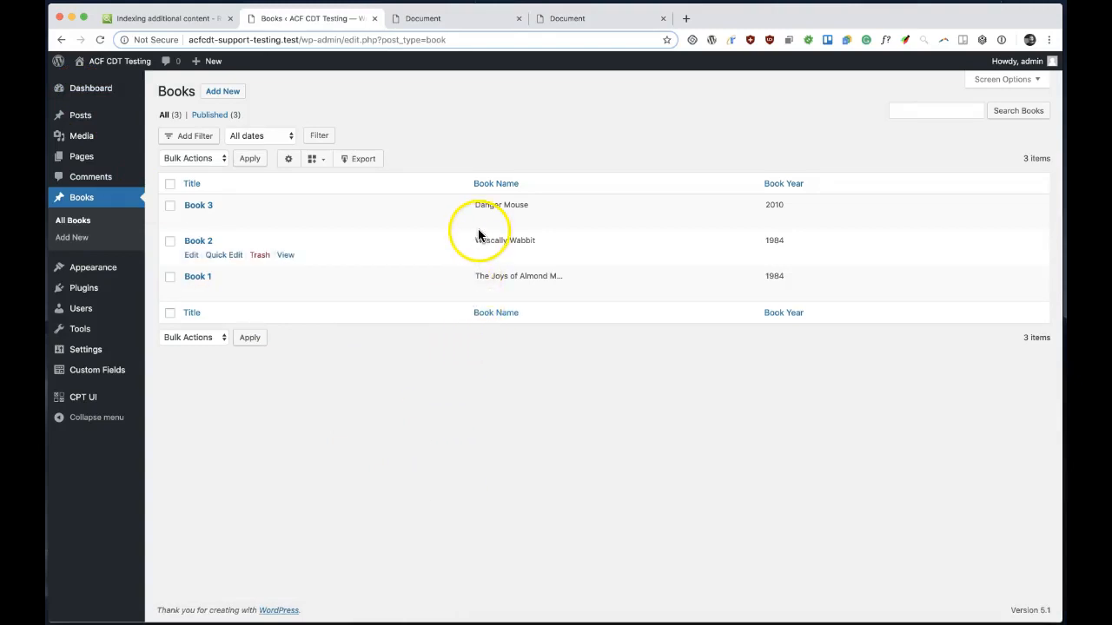
mouse_move(476, 205)
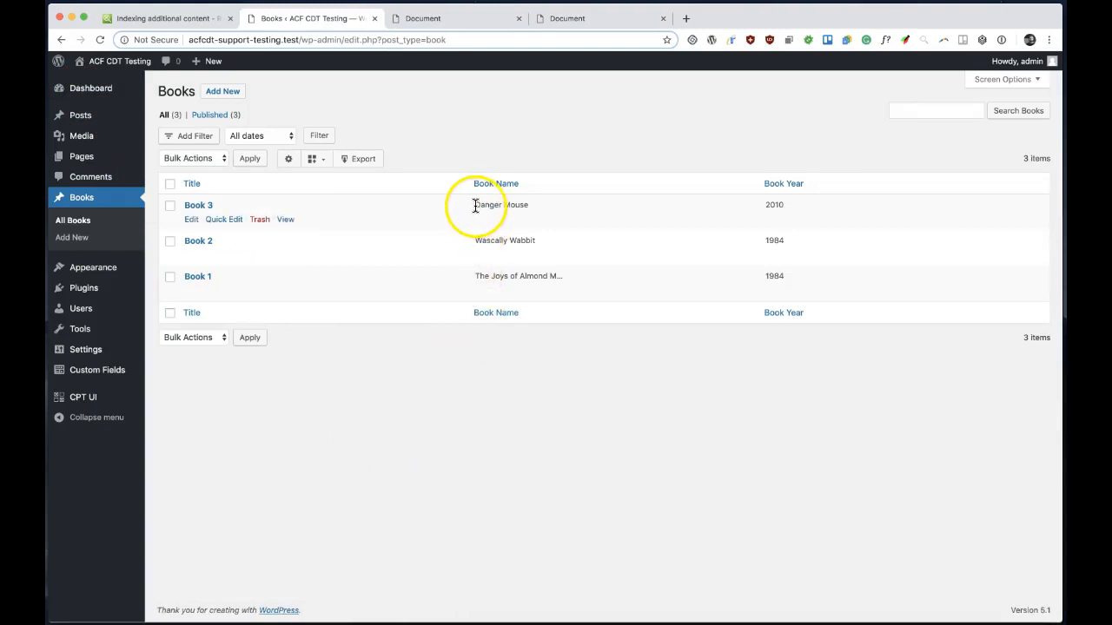
mouse_move(310, 219)
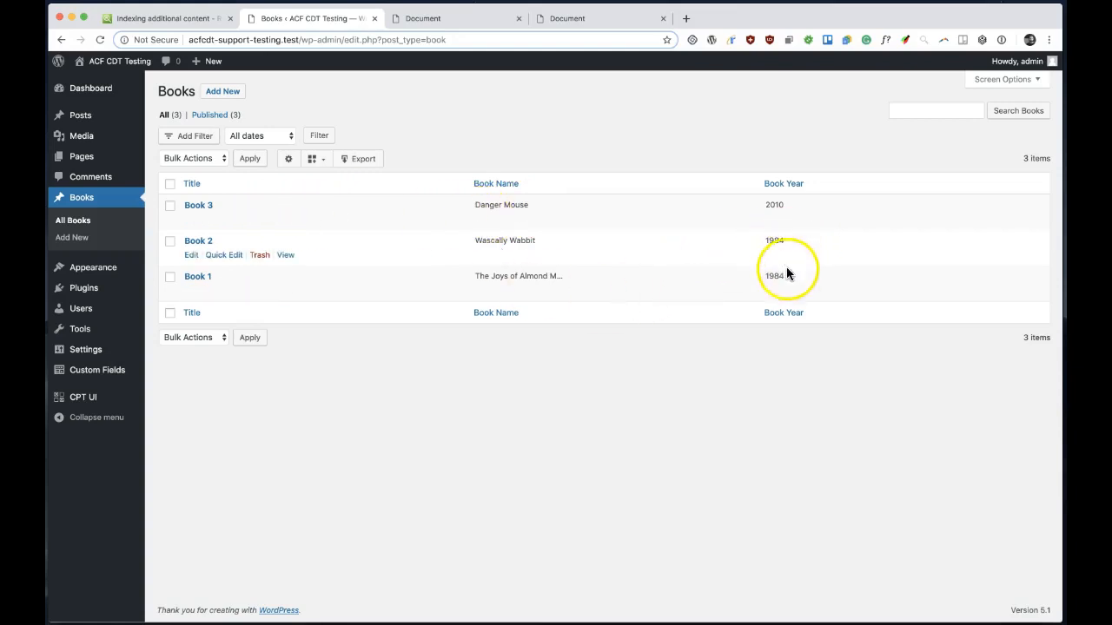
mouse_move(200, 254)
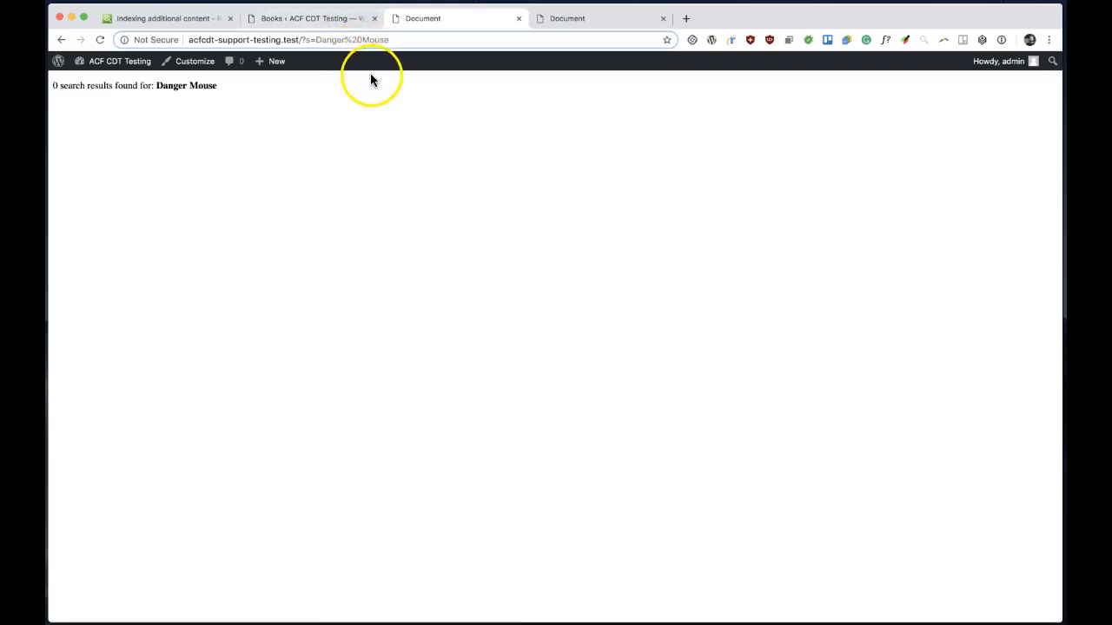
Find the relevanssi_content_to_index sample code in the article, then switch to PhpStorm.
left_click(165, 17)
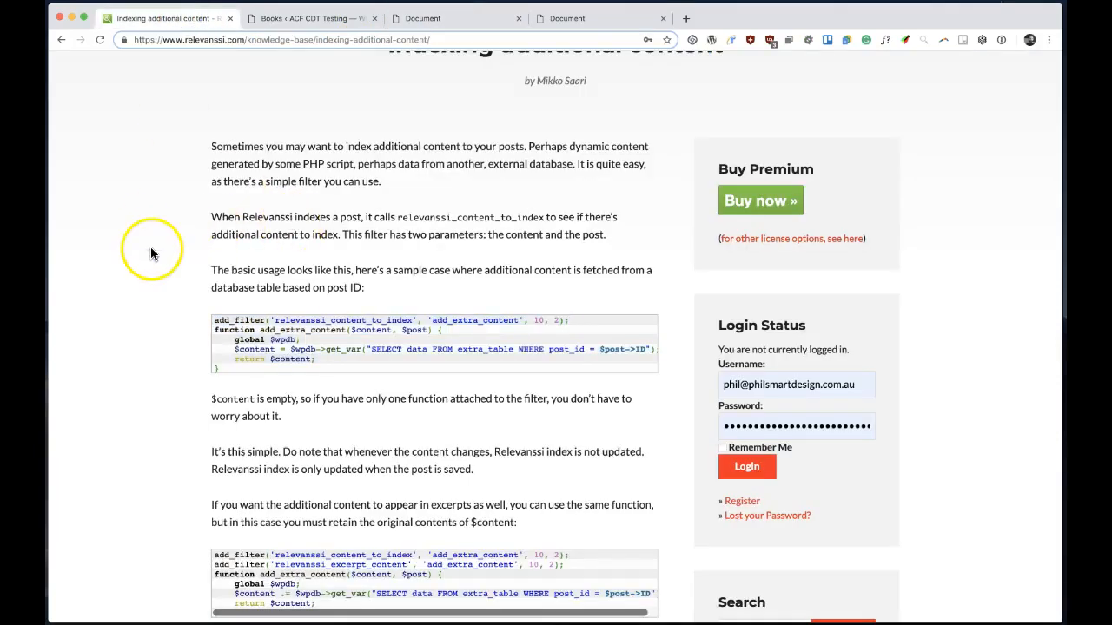
scroll("up", 3)
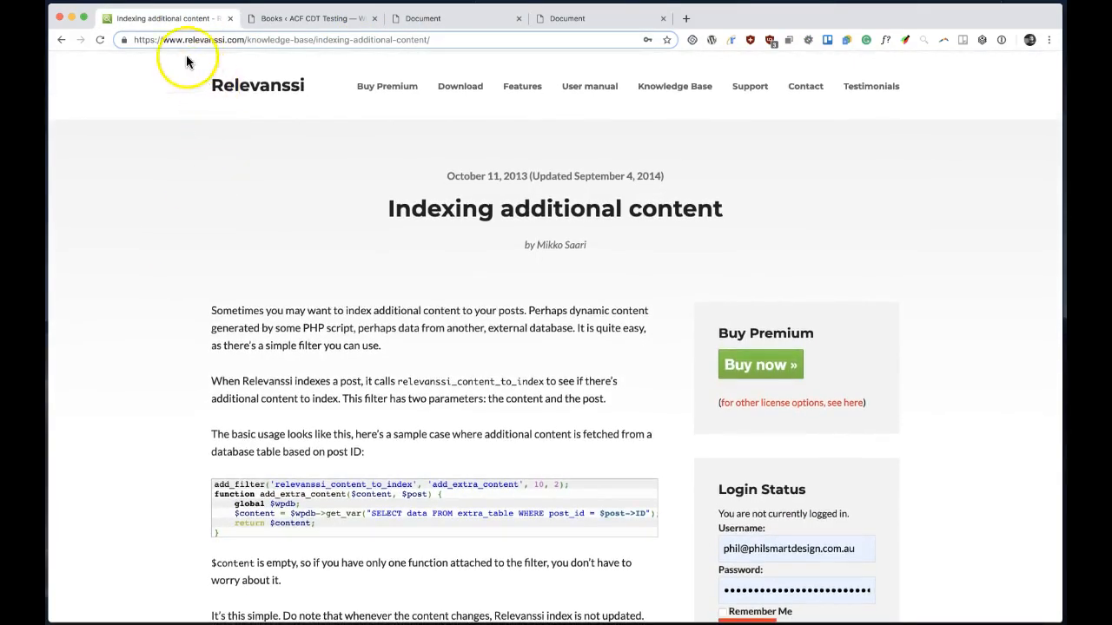
mouse_move(285, 40)
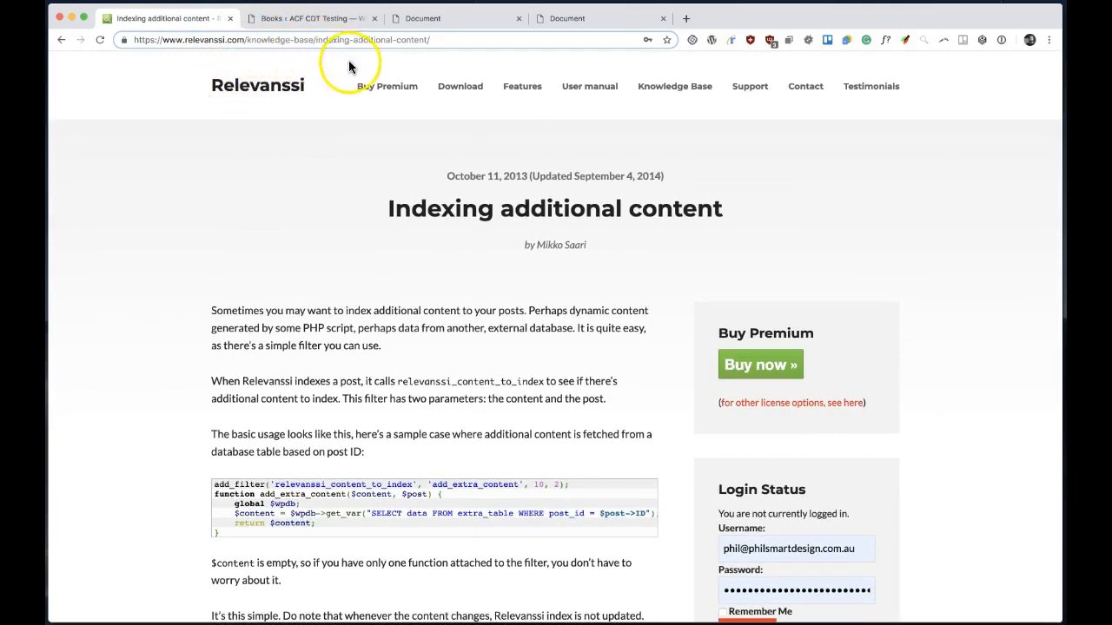
scroll("down", 3)
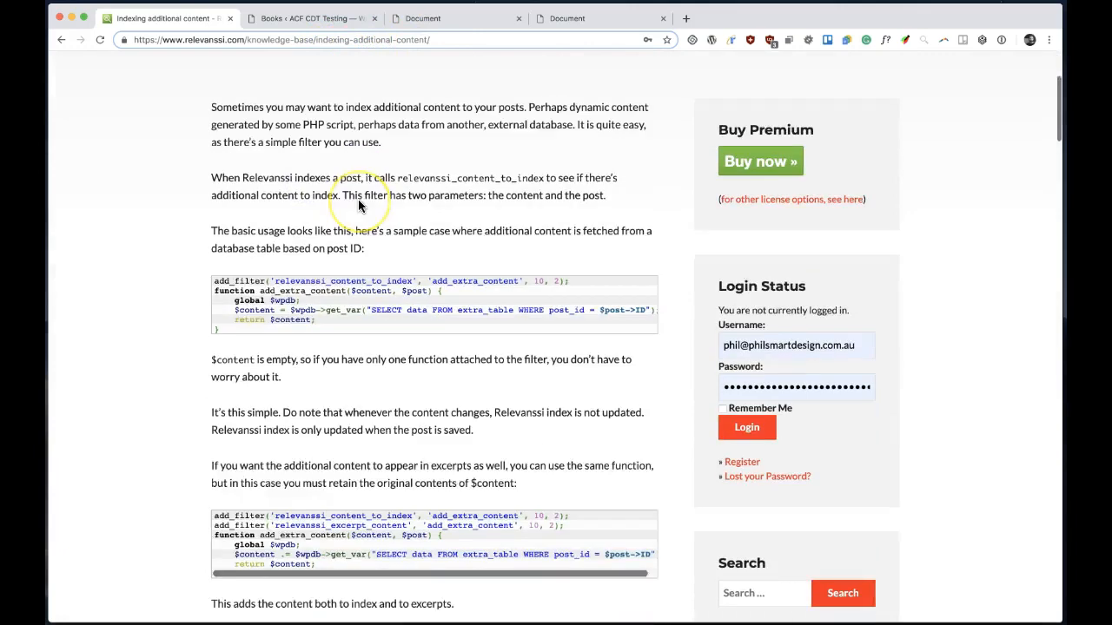
scroll("down", 3)
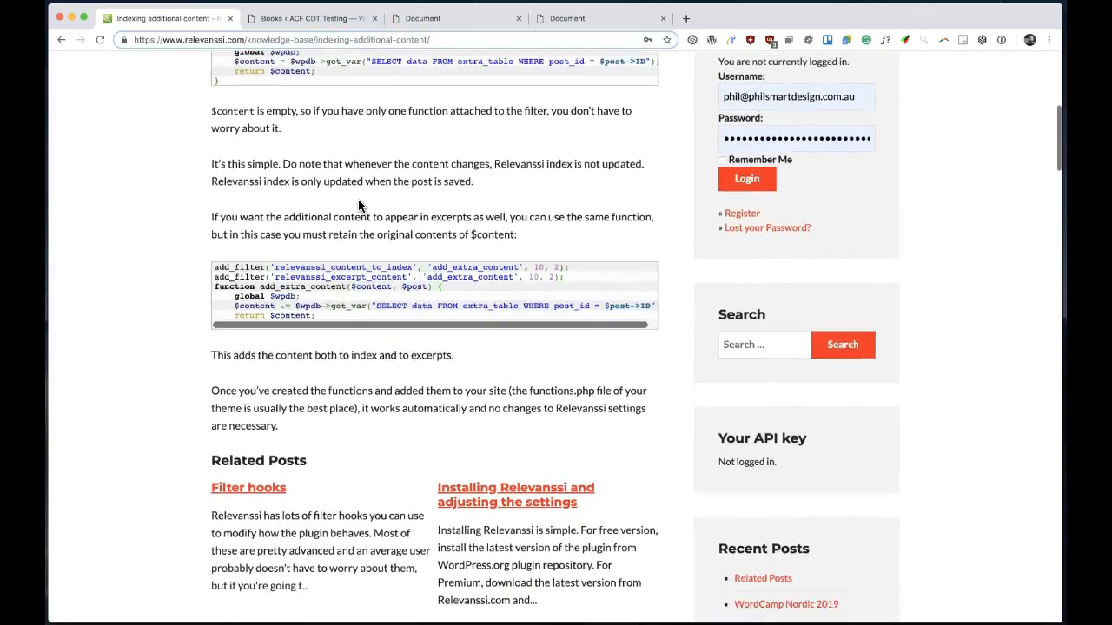
scroll("up", 3)
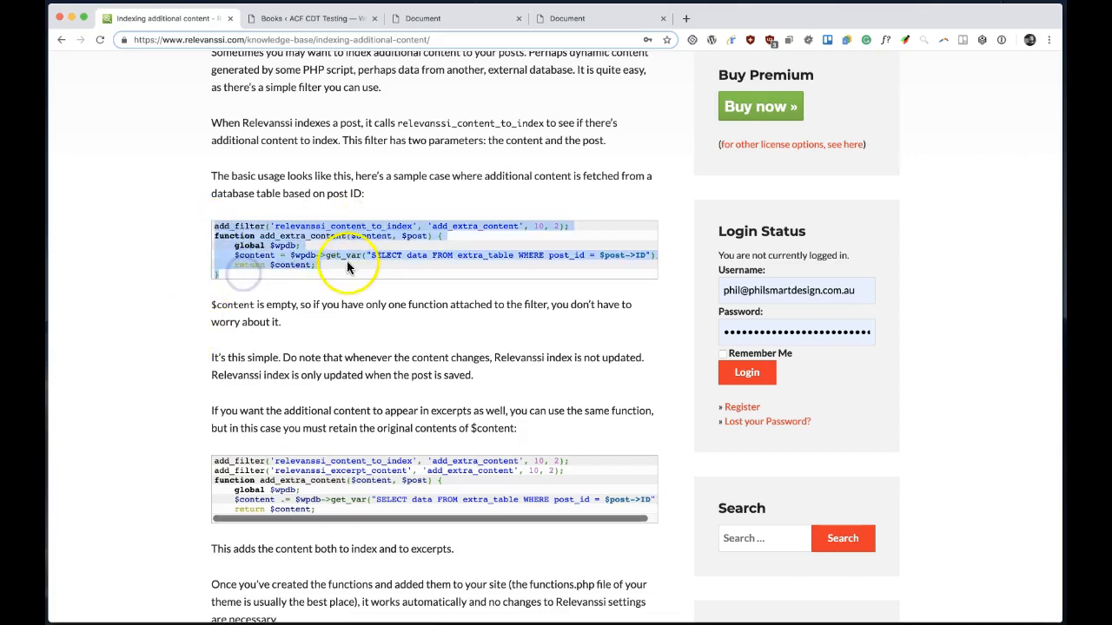
scroll("down", 3)
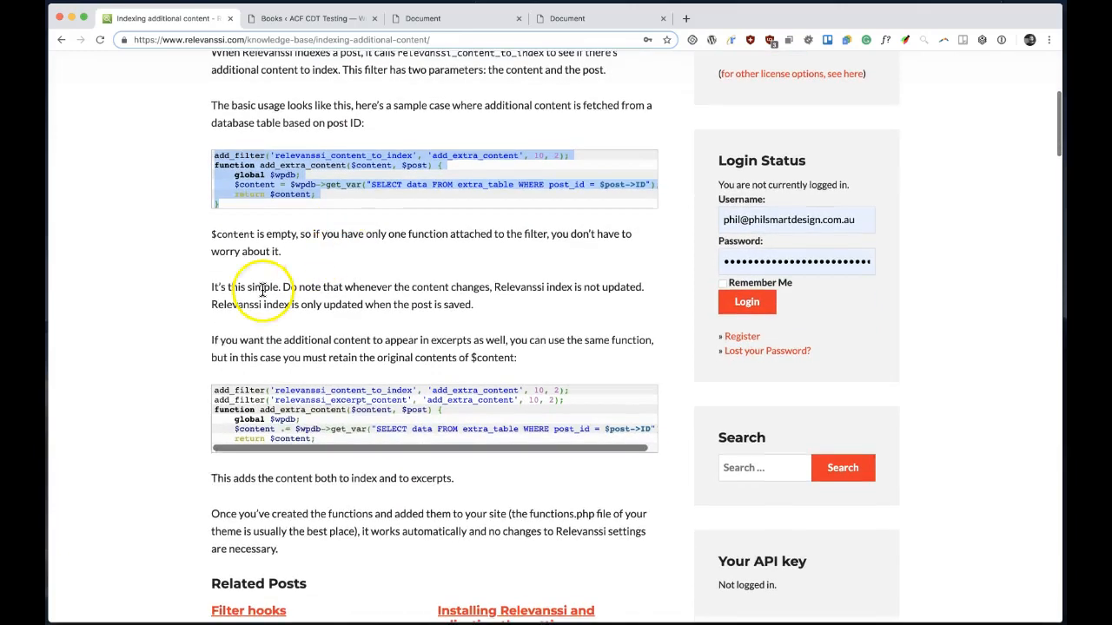
mouse_move(347, 275)
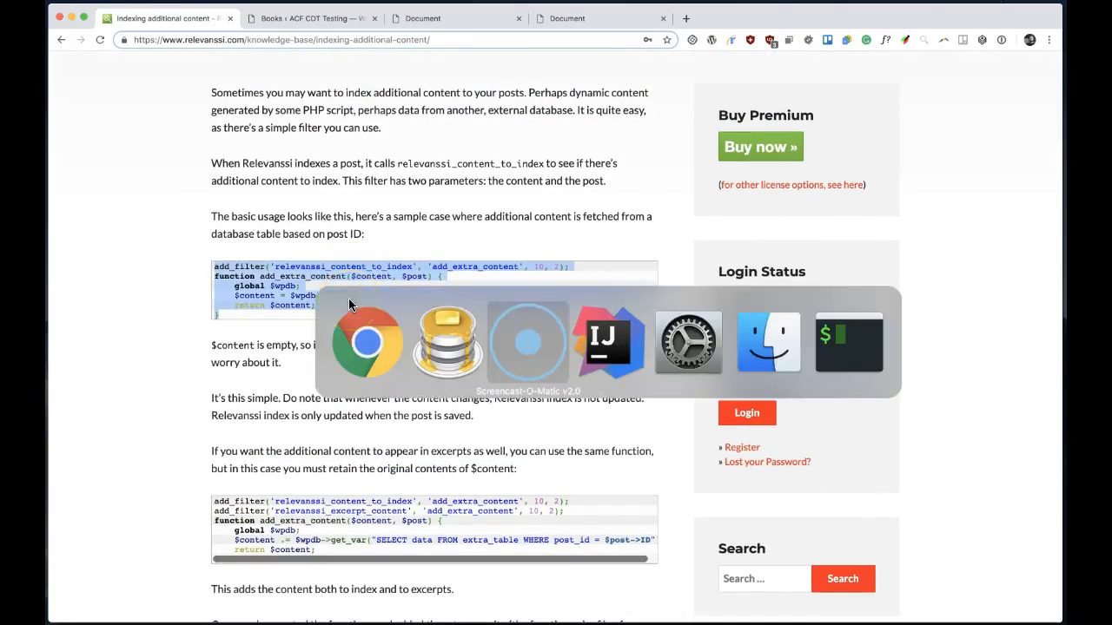
left_click(611, 340)
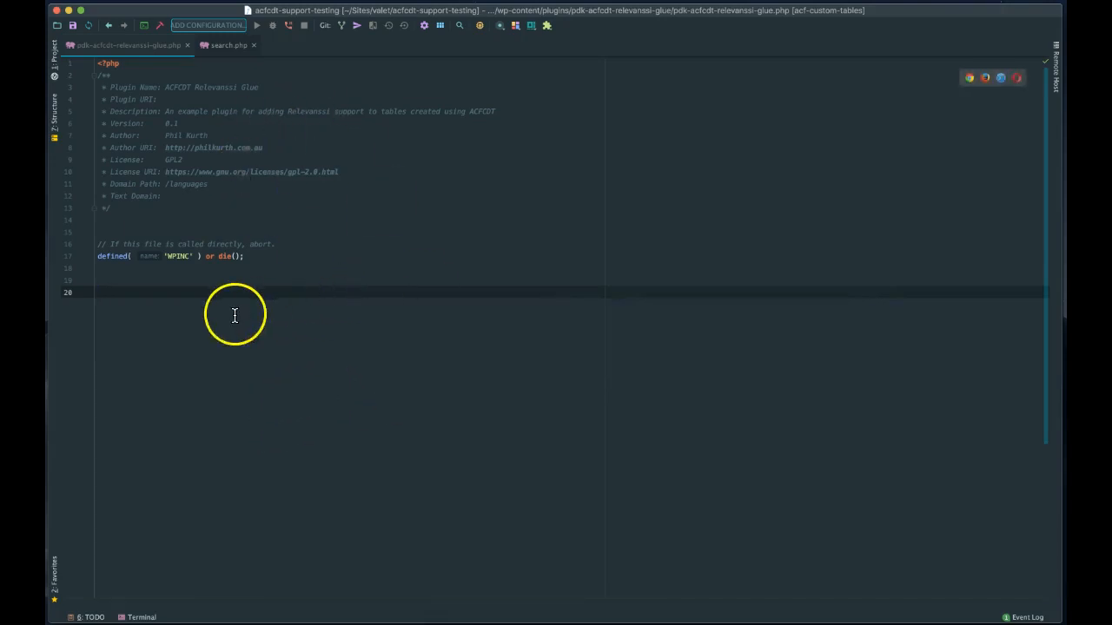
mouse_move(154, 82)
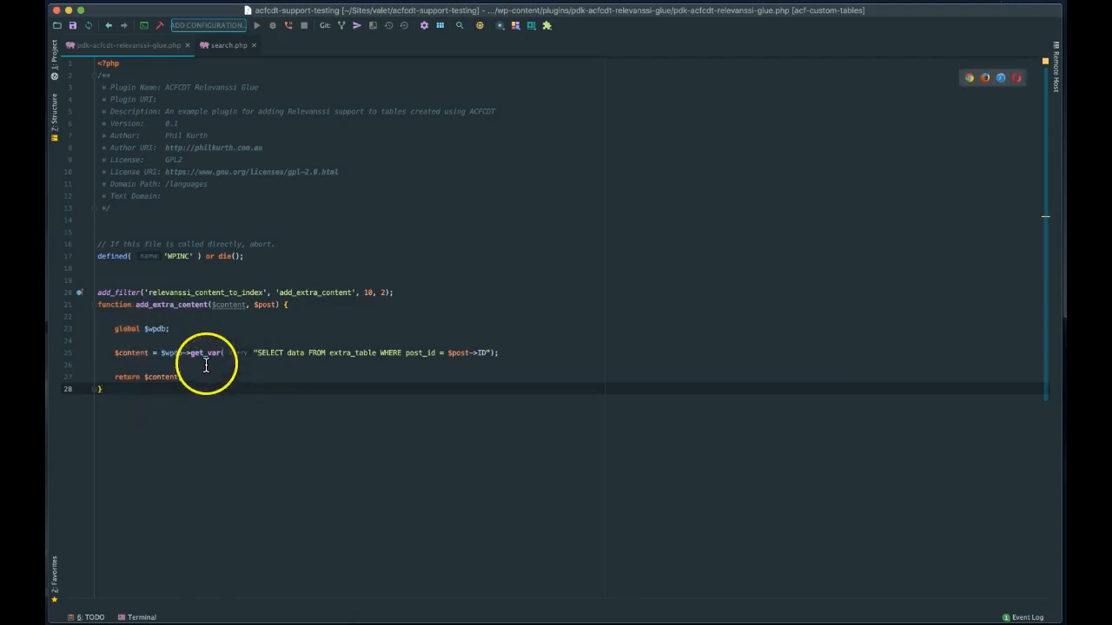
mouse_move(321, 374)
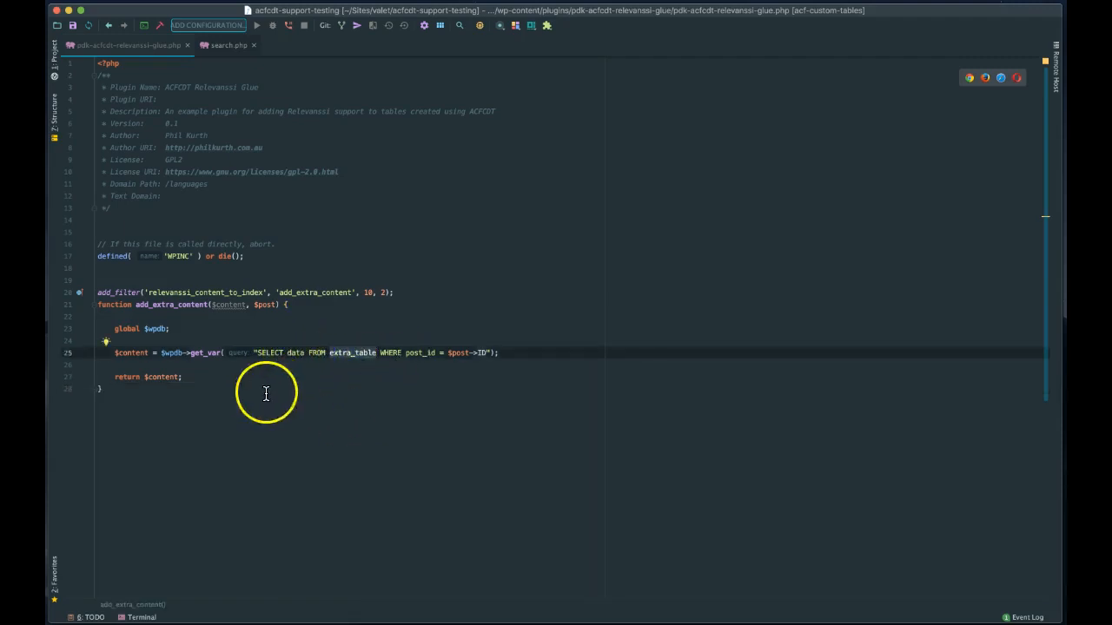
mouse_move(250, 374)
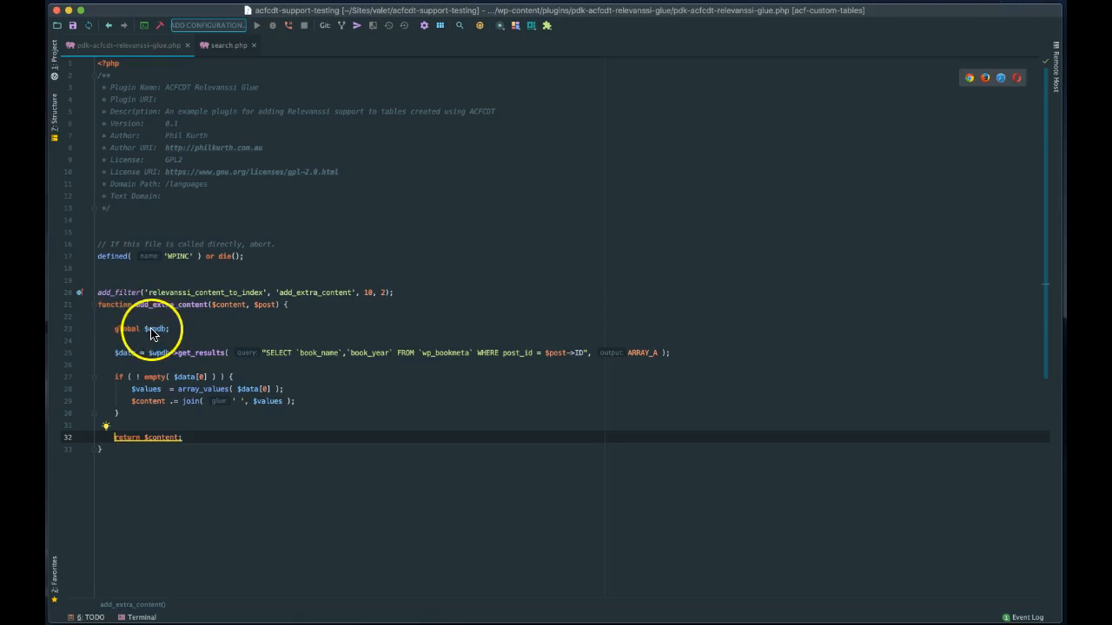
mouse_move(183, 381)
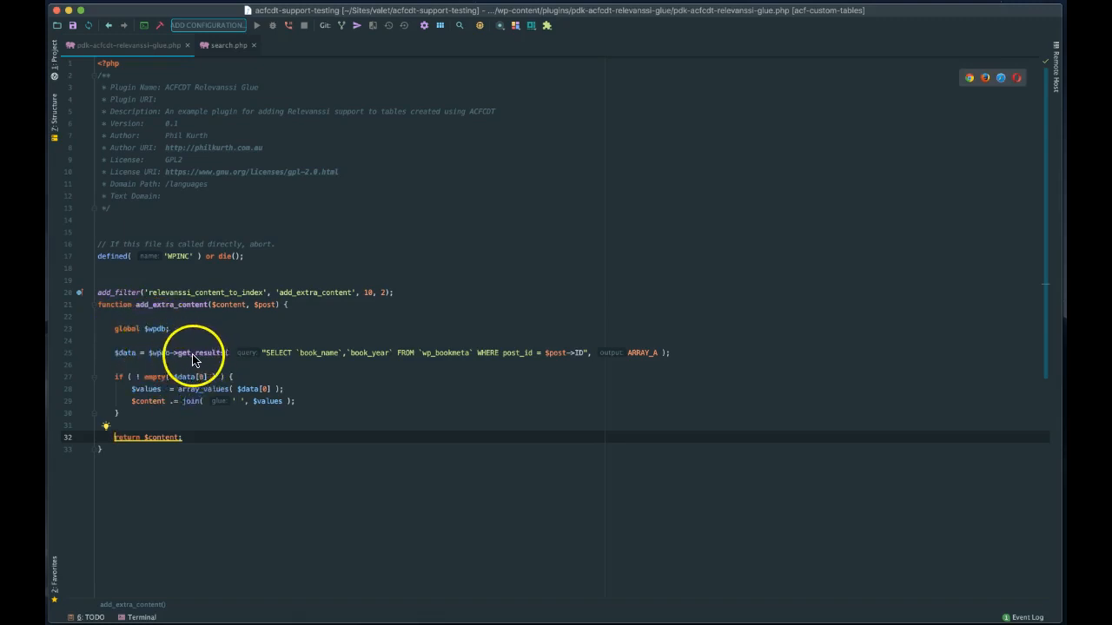
mouse_move(257, 400)
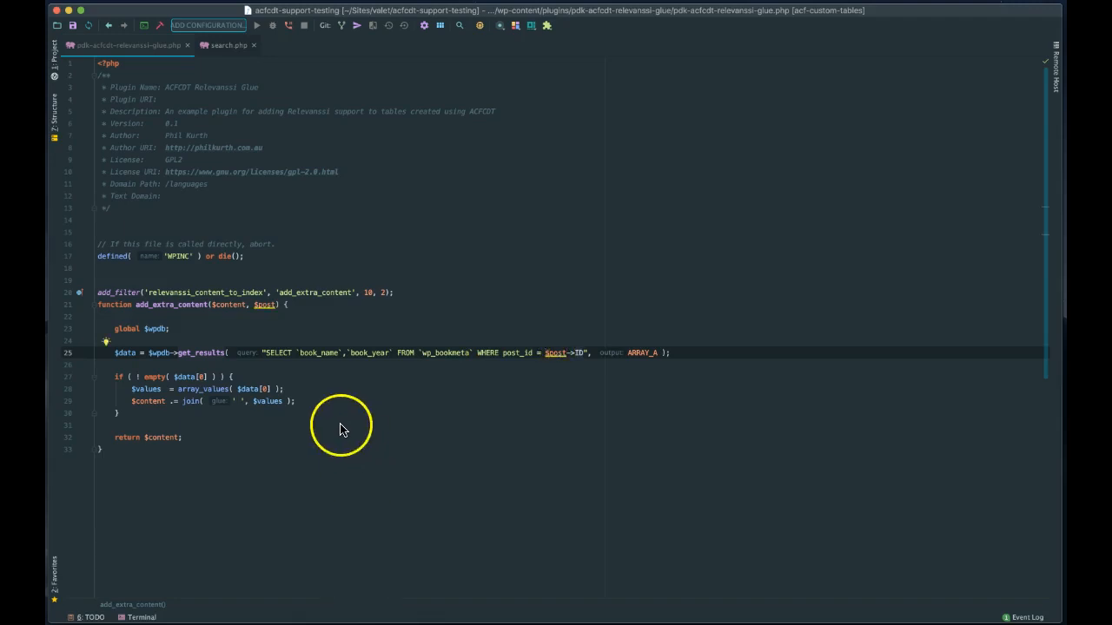
mouse_move(217, 295)
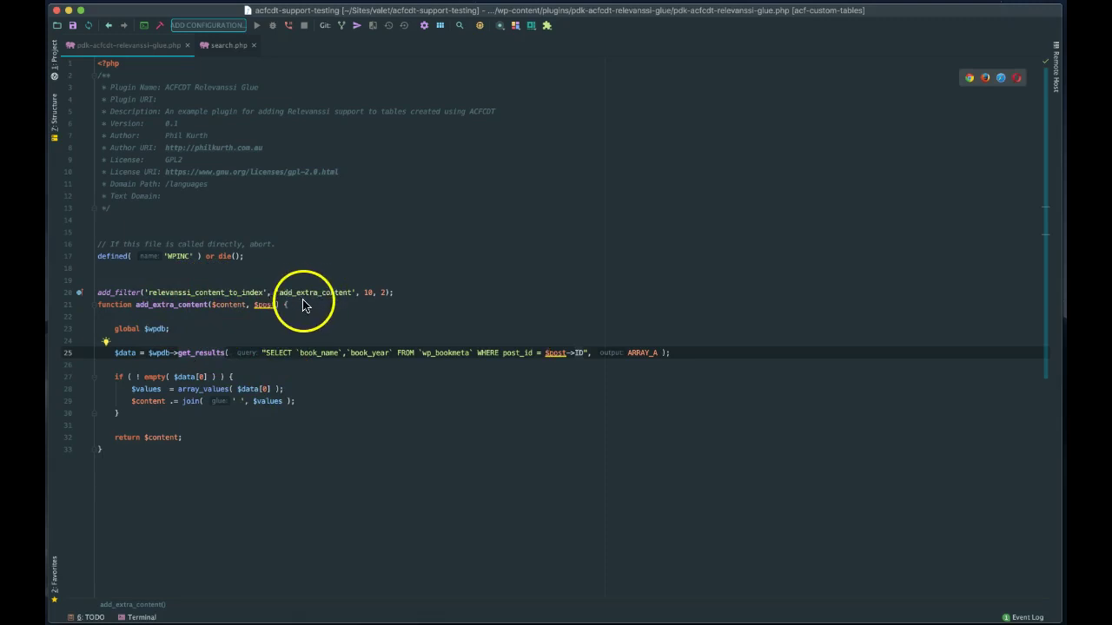
mouse_move(173, 368)
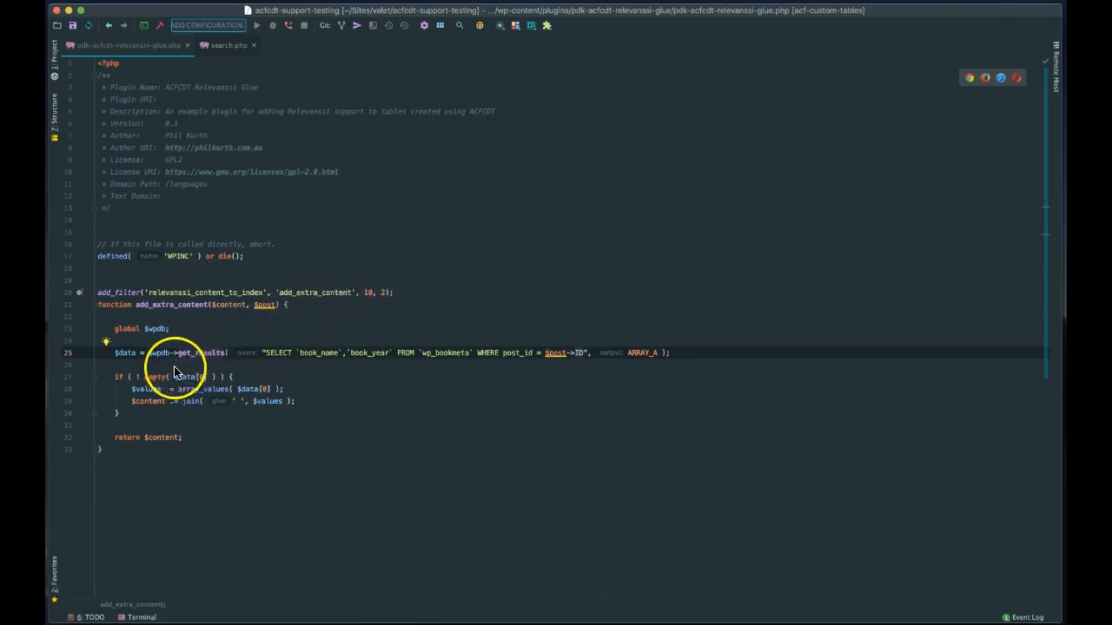
mouse_move(268, 315)
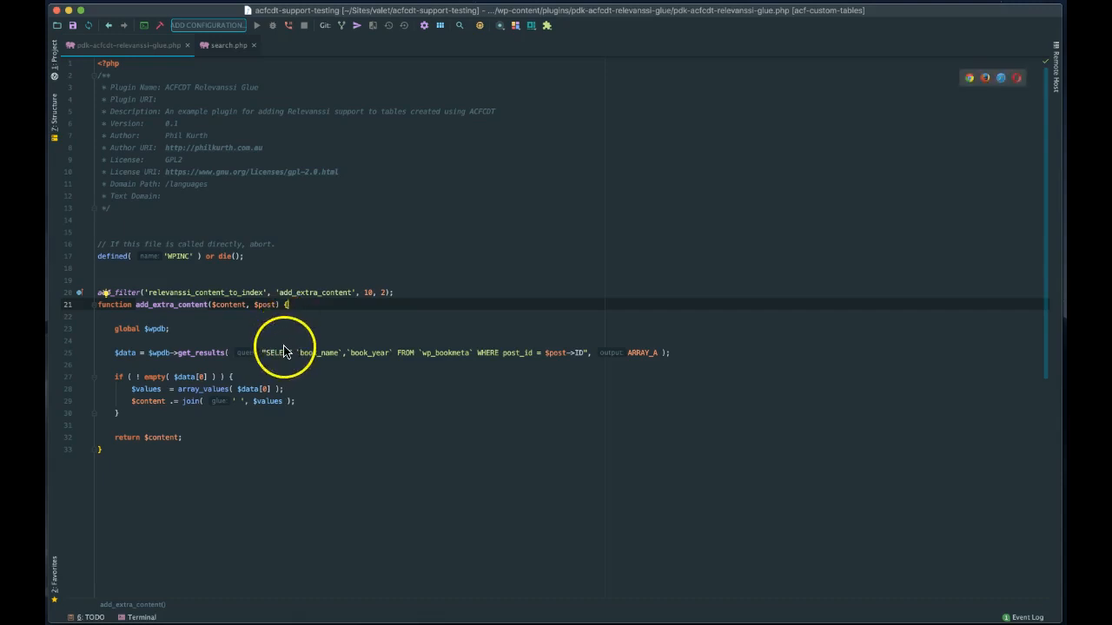
mouse_move(252, 359)
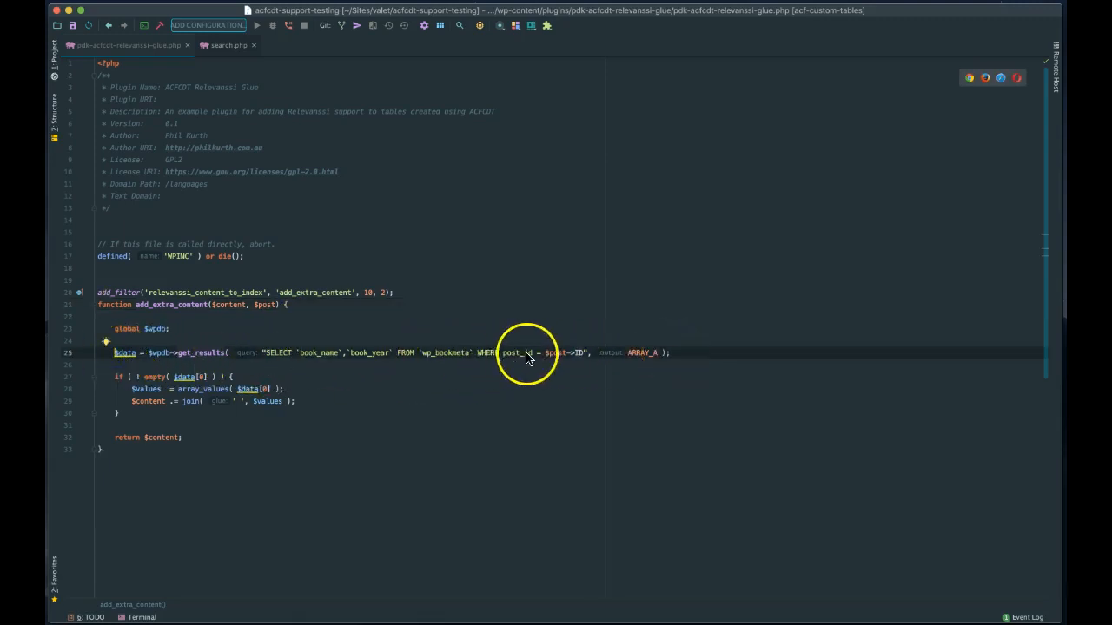
mouse_move(459, 358)
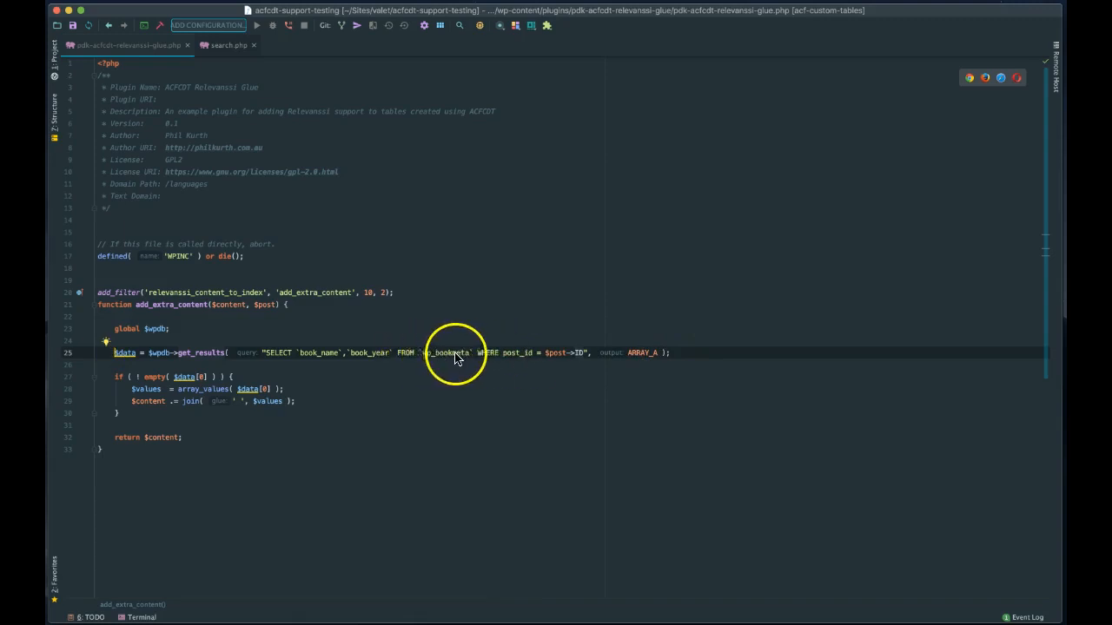
mouse_move(361, 372)
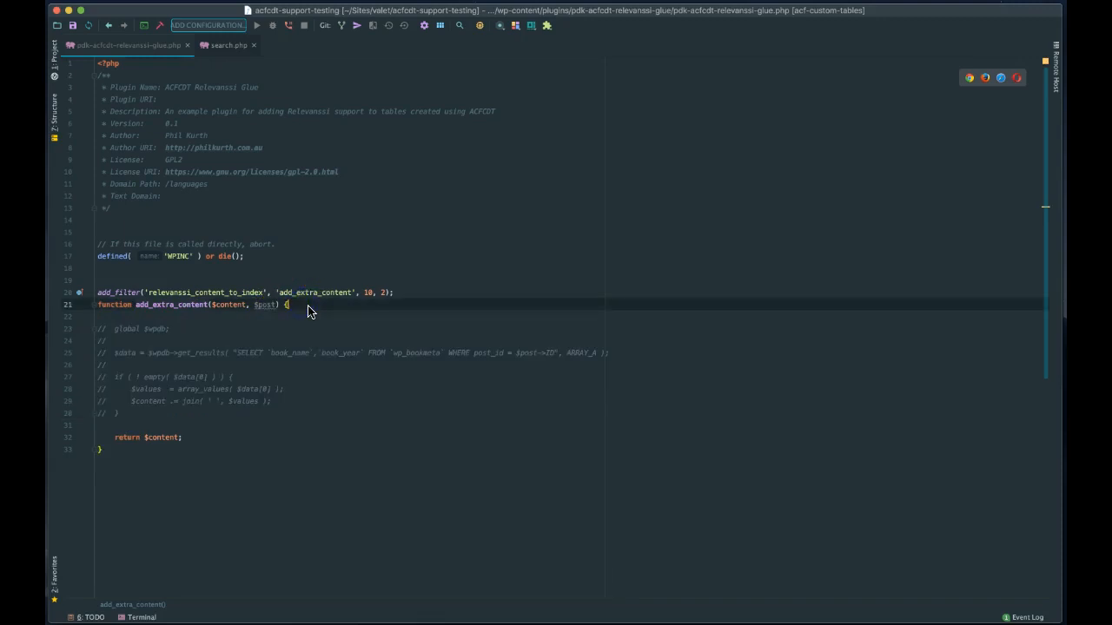
Append get_field('book_name', $post->ID) and a book_year copy onto $content.
type("$content")
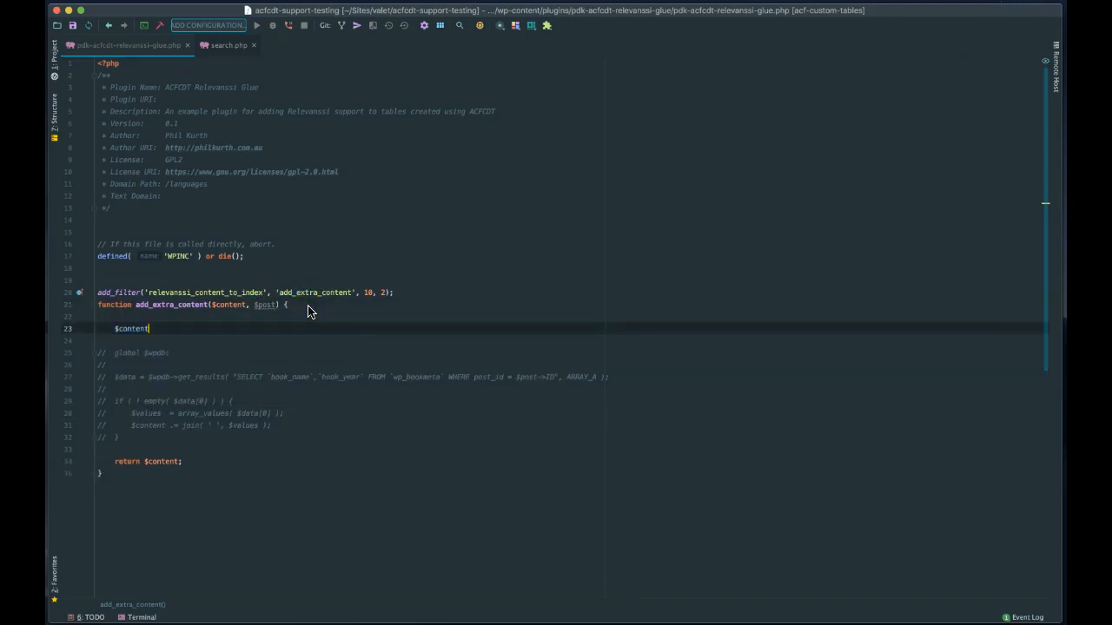
type(".= get_field( 'book_")
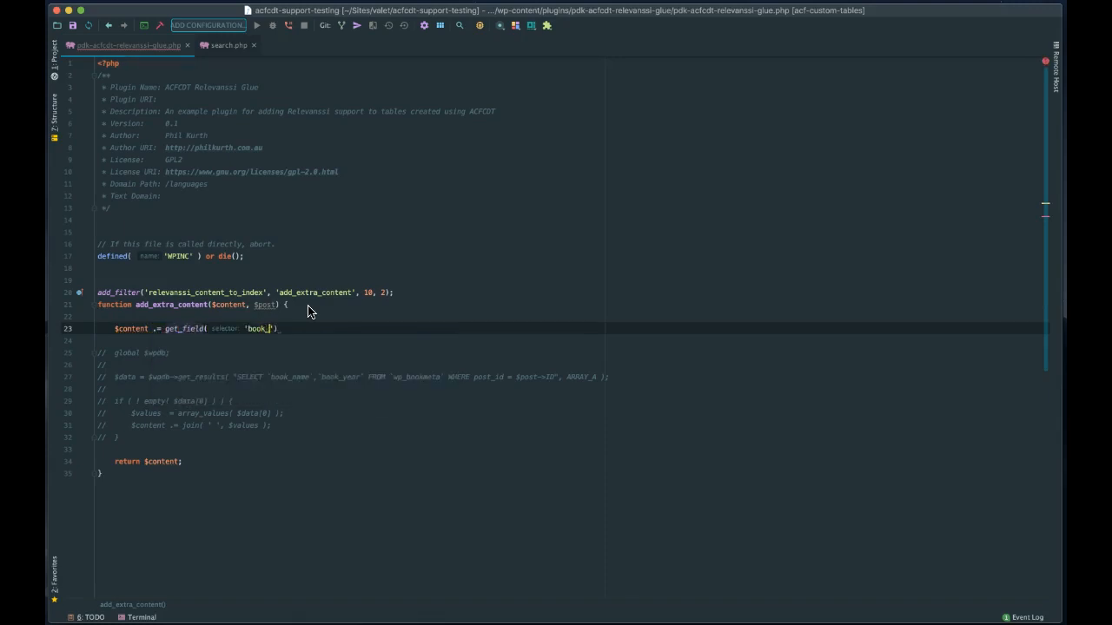
type("name")
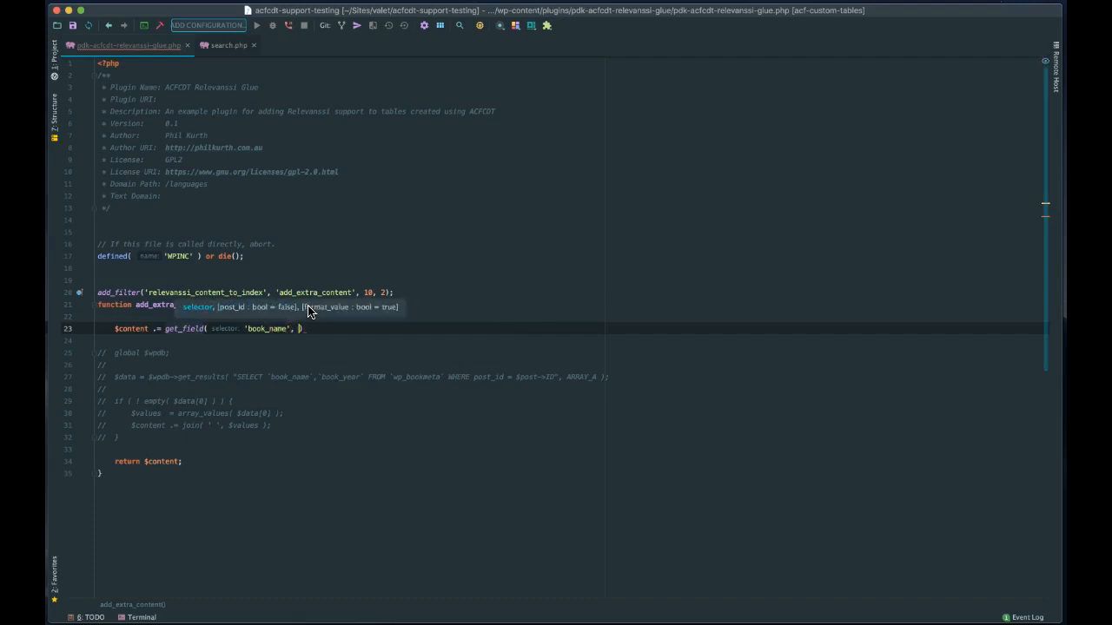
type("$post->ID")
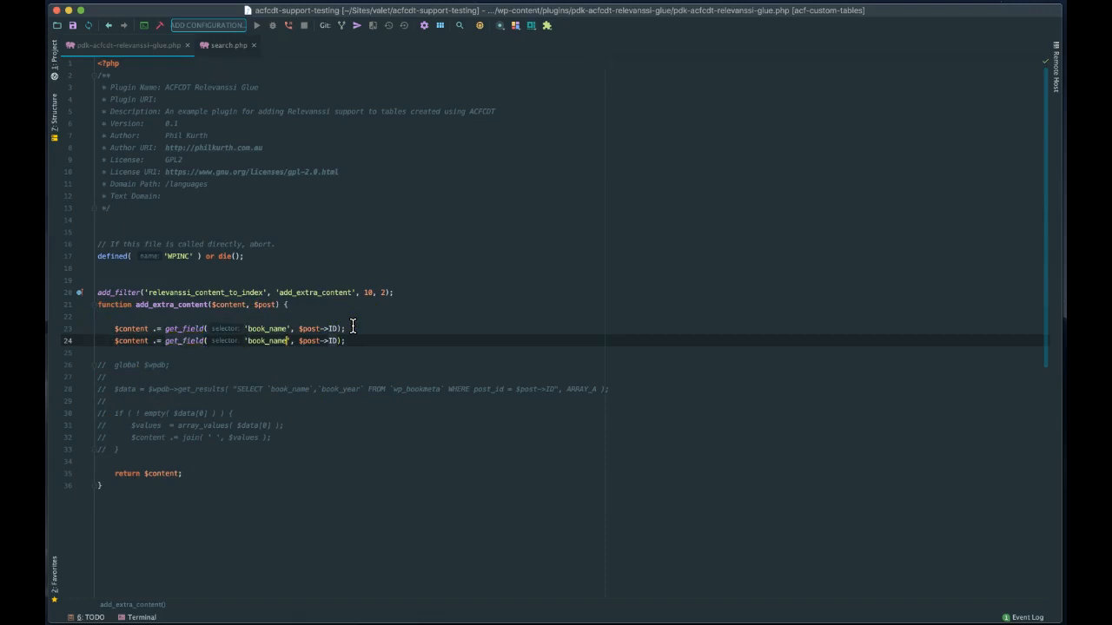
key("BackSpace")
type("year")
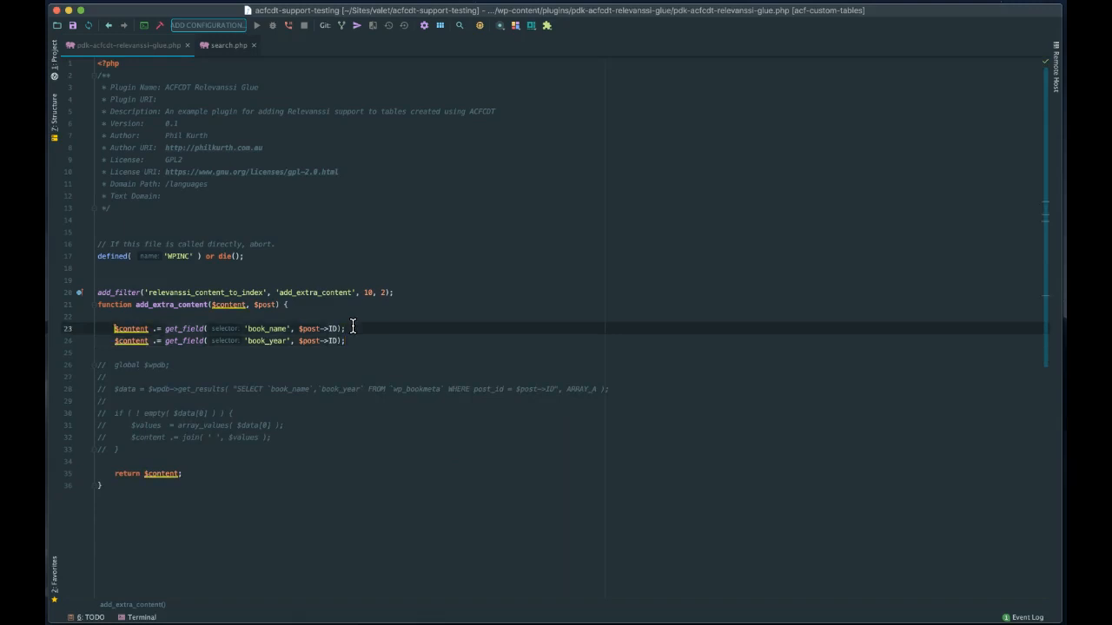
Comment out the get_field lines, restore the $wpdb query block, and switch to Chrome.
left_click(344, 340)
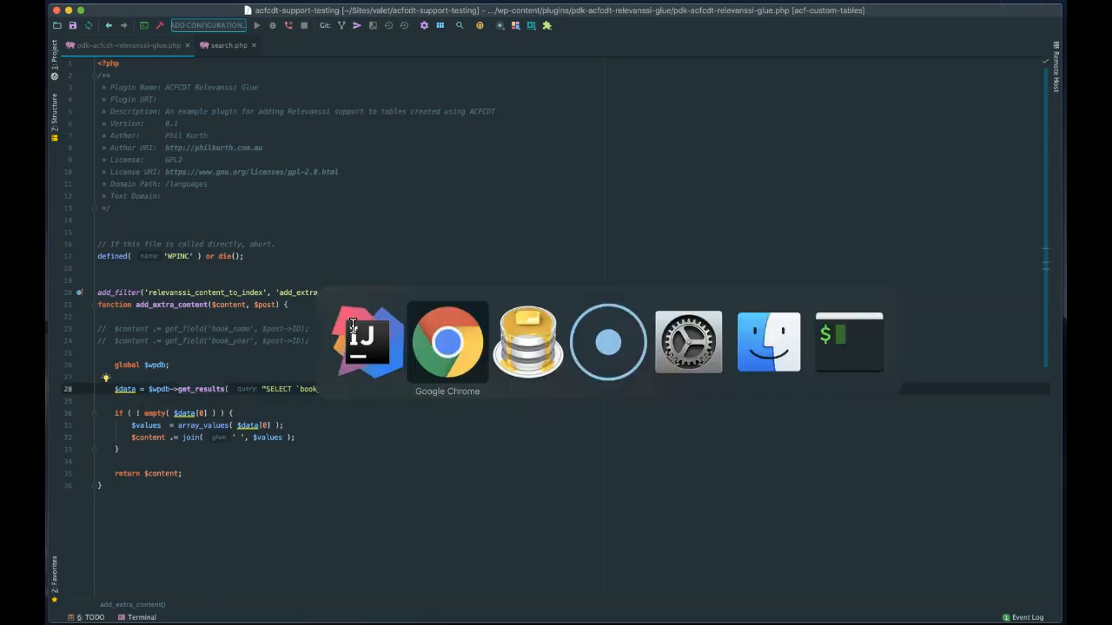
left_click(447, 340)
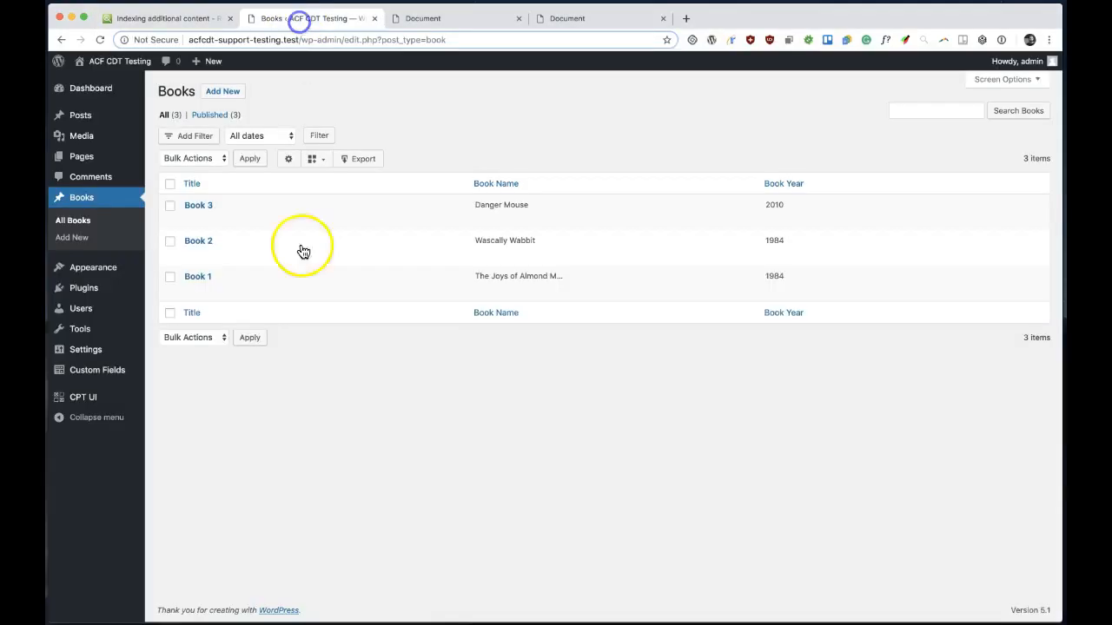
Rebuild the Relevanssi index from the Indexing section, then view the Danger Mouse search results.
left_click(86, 349)
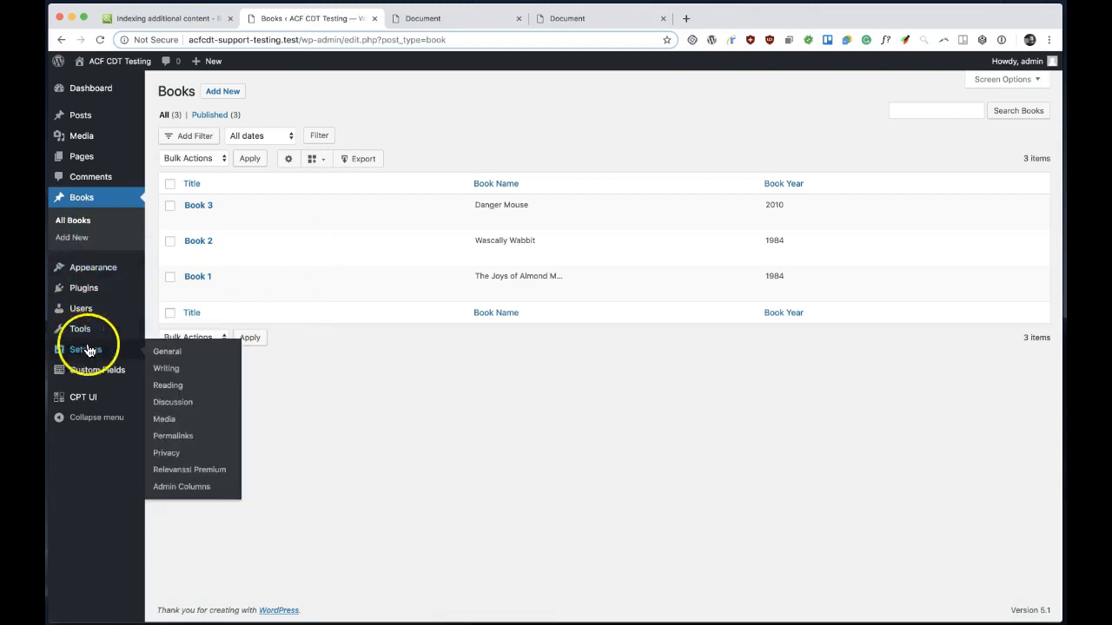
left_click(190, 469)
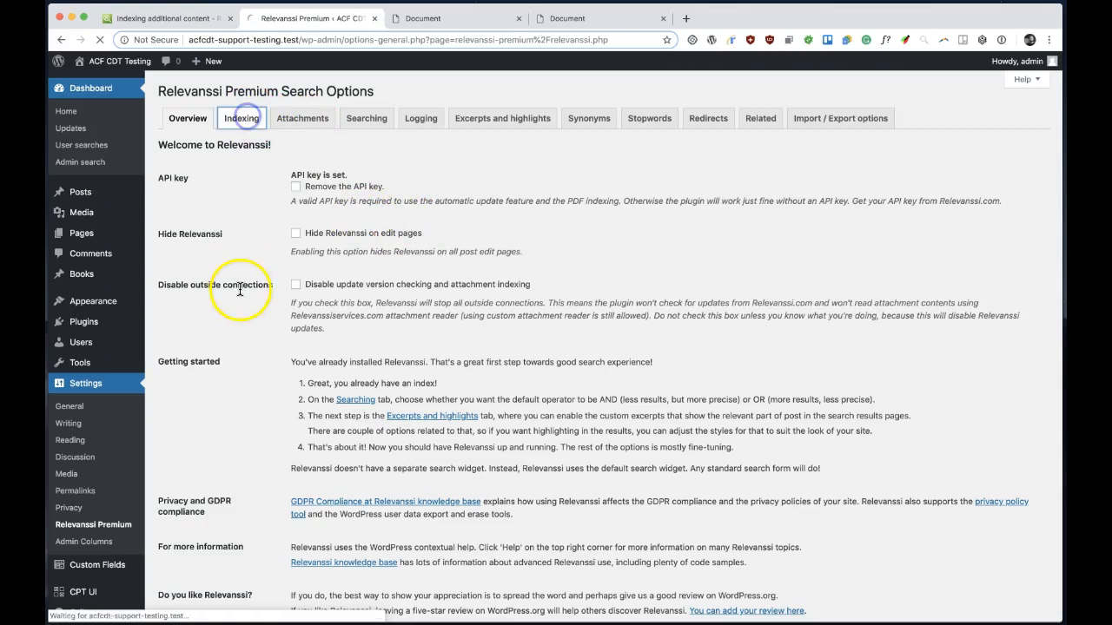
left_click(240, 118)
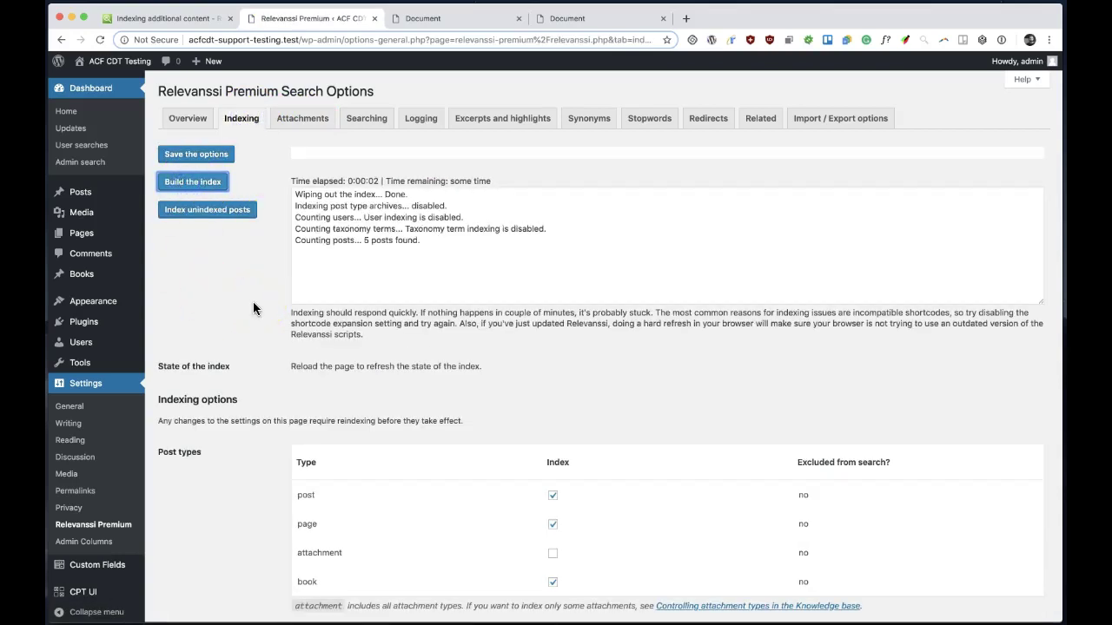
left_click(193, 182)
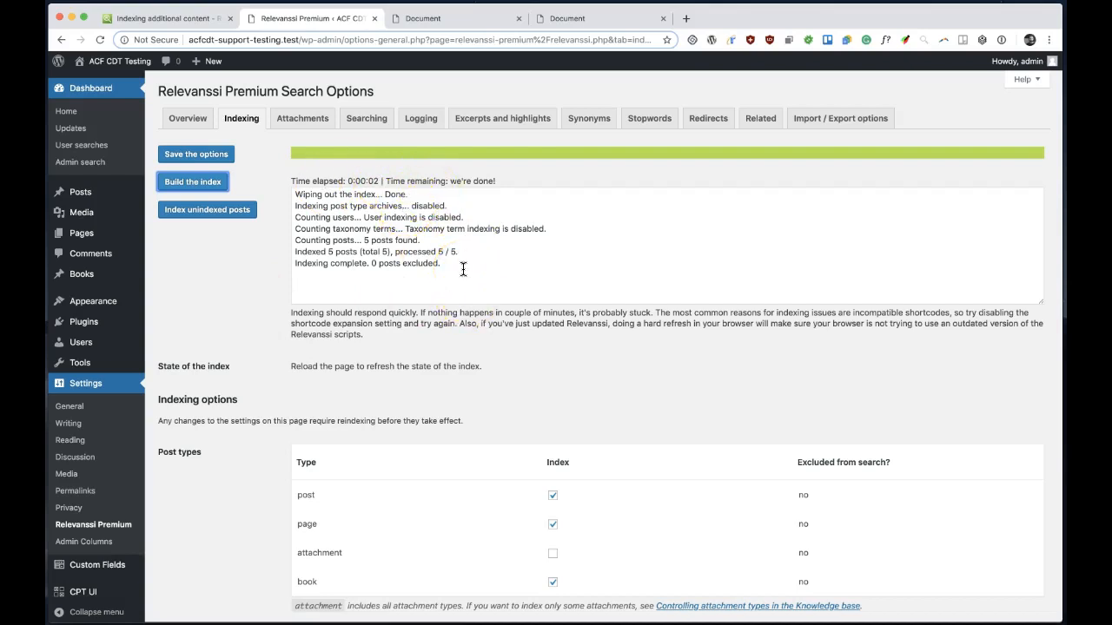
mouse_move(437, 217)
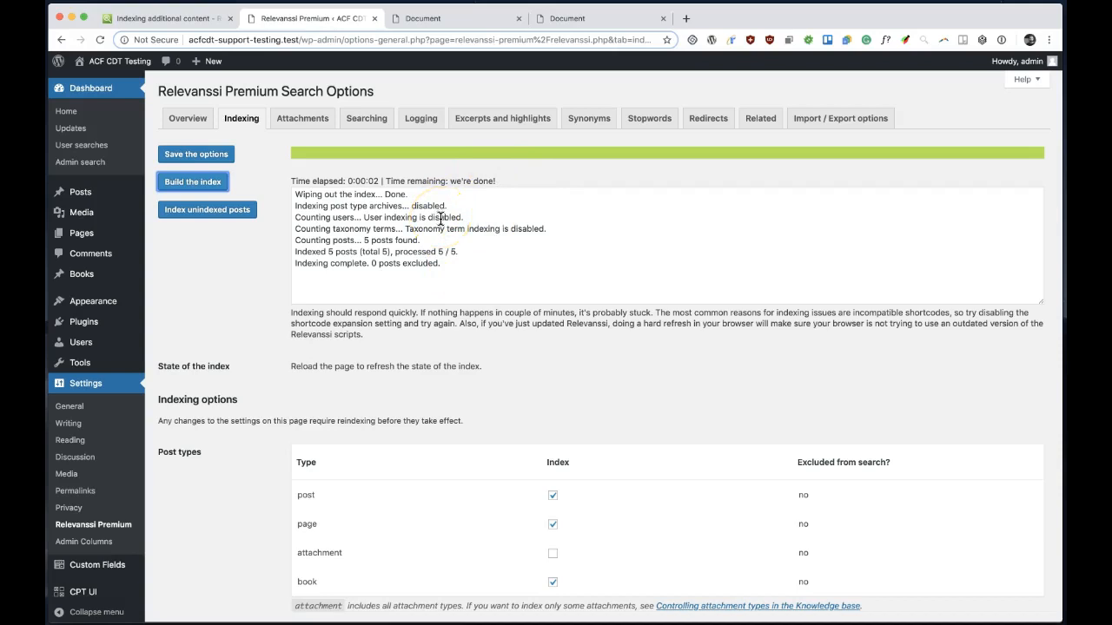
left_click(452, 17)
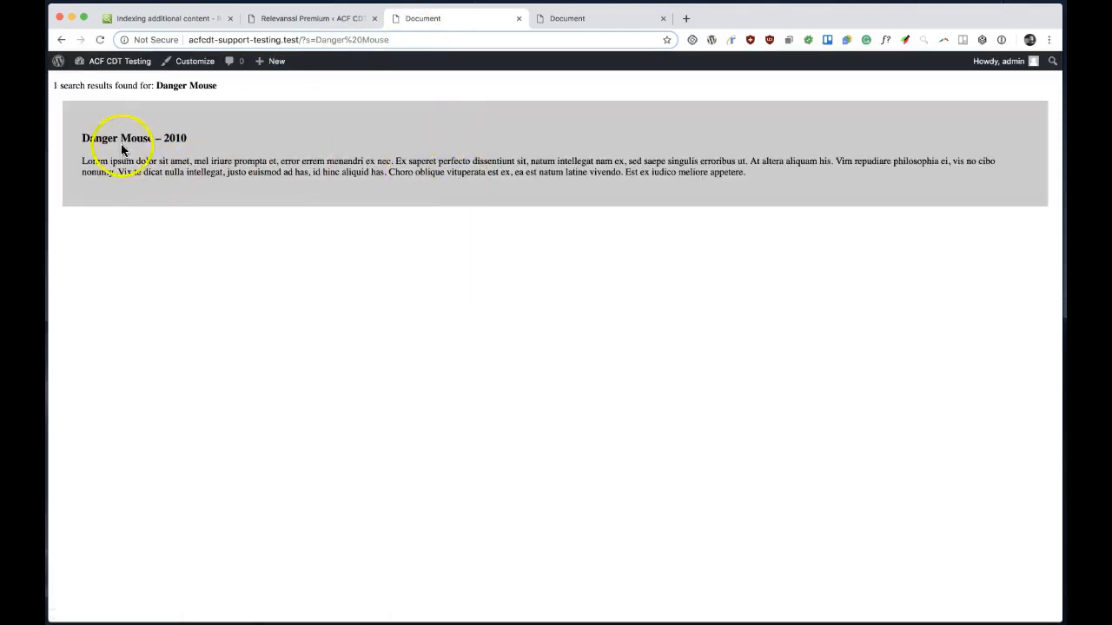
mouse_move(205, 140)
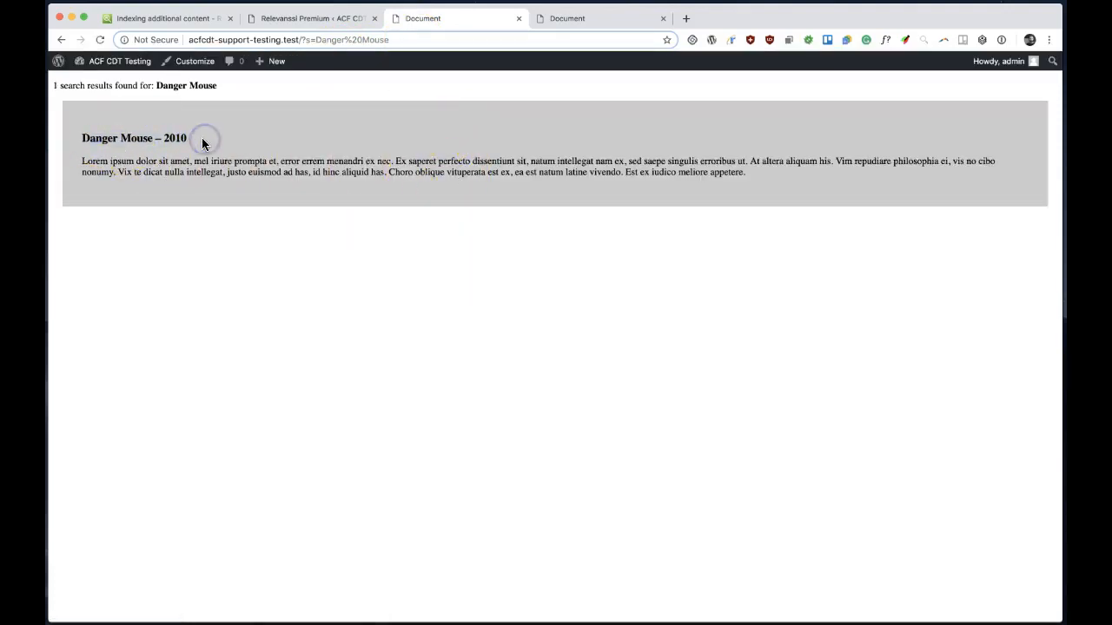
mouse_move(565, 18)
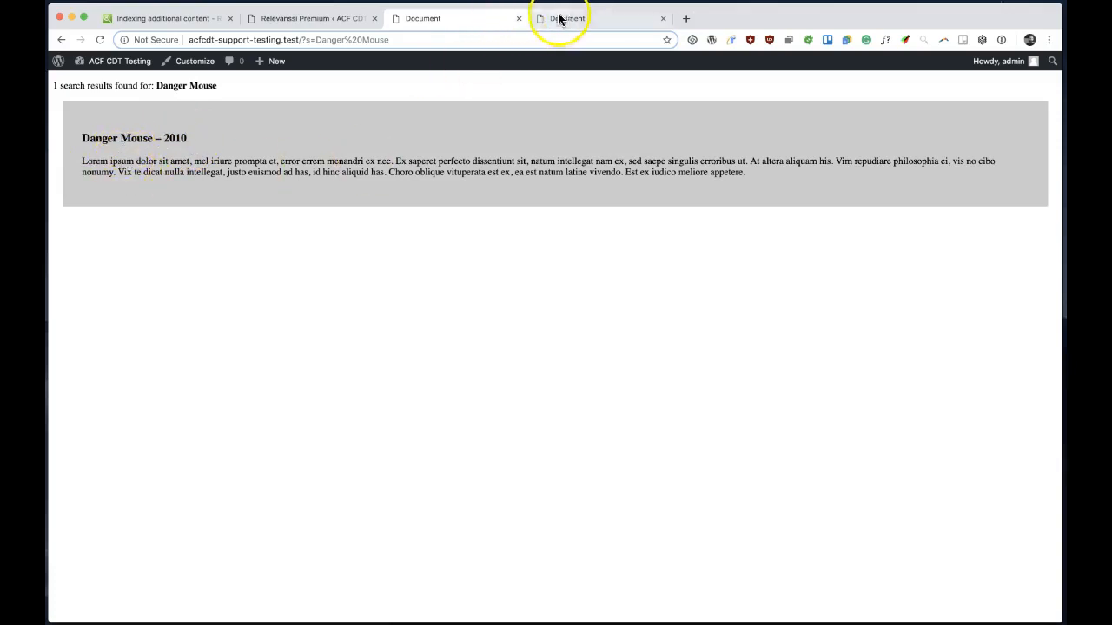
Check the 1984 search returns both books, then return to the plugin file in PhpStorm.
left_click(566, 17)
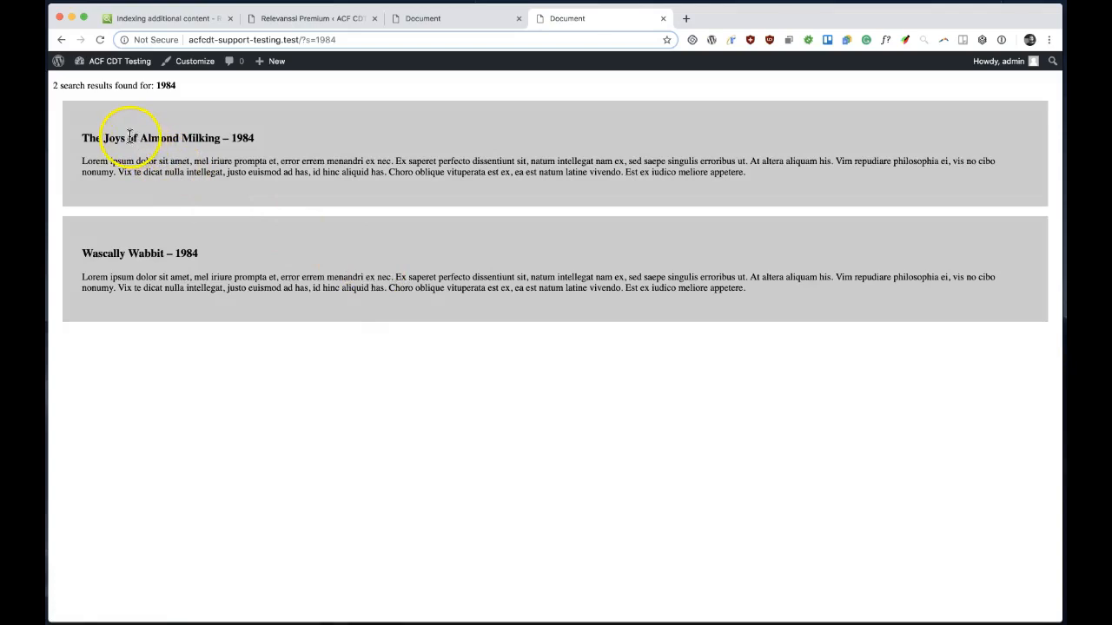
mouse_move(208, 257)
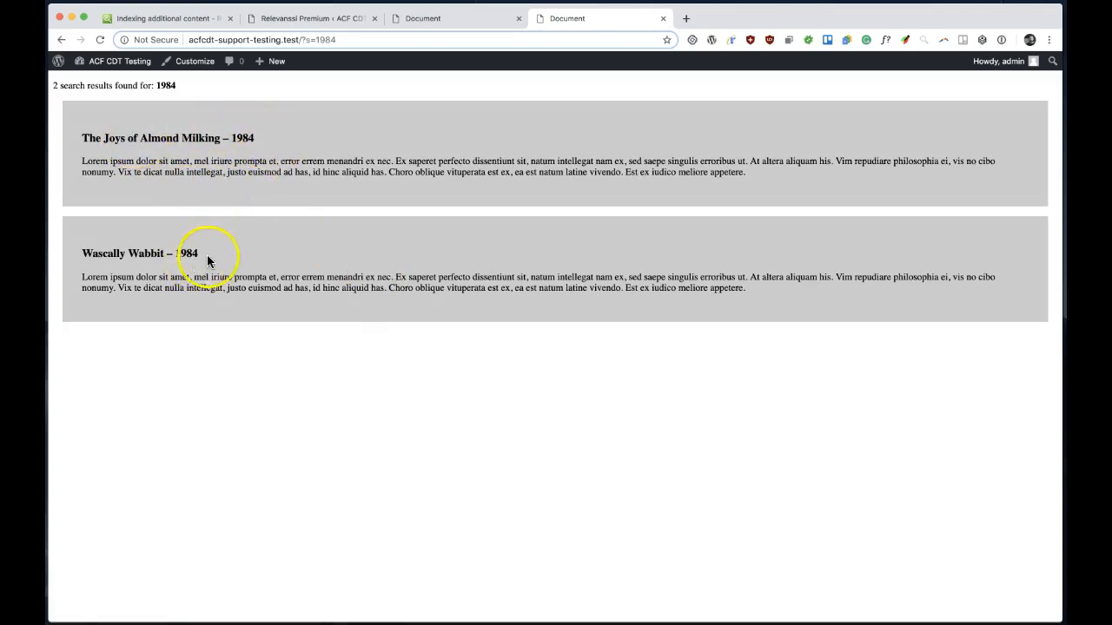
mouse_move(299, 139)
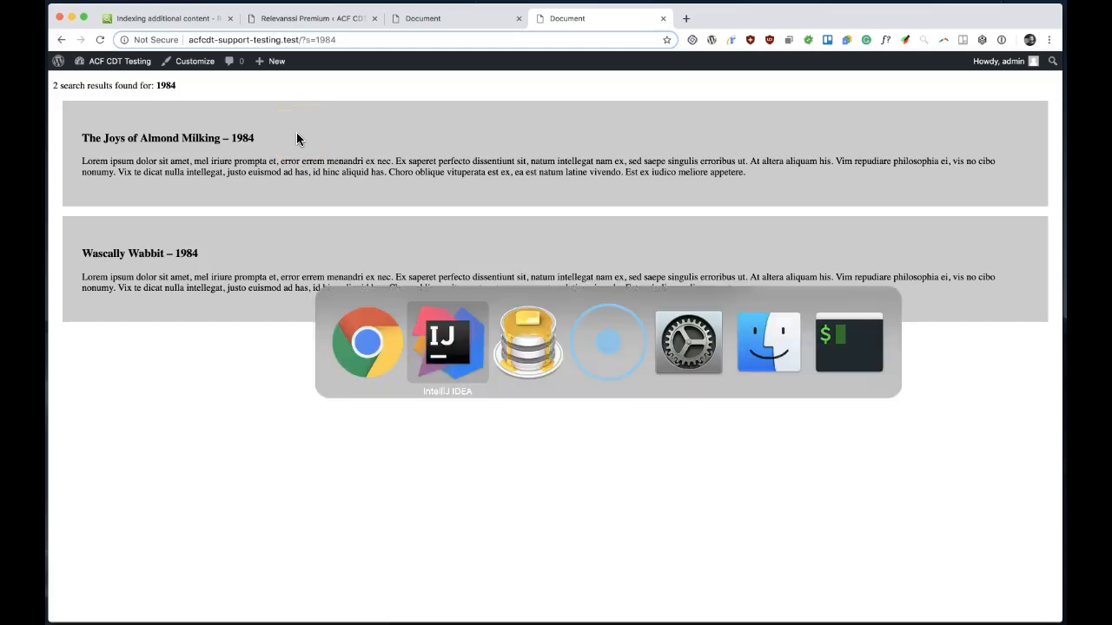
left_click(448, 340)
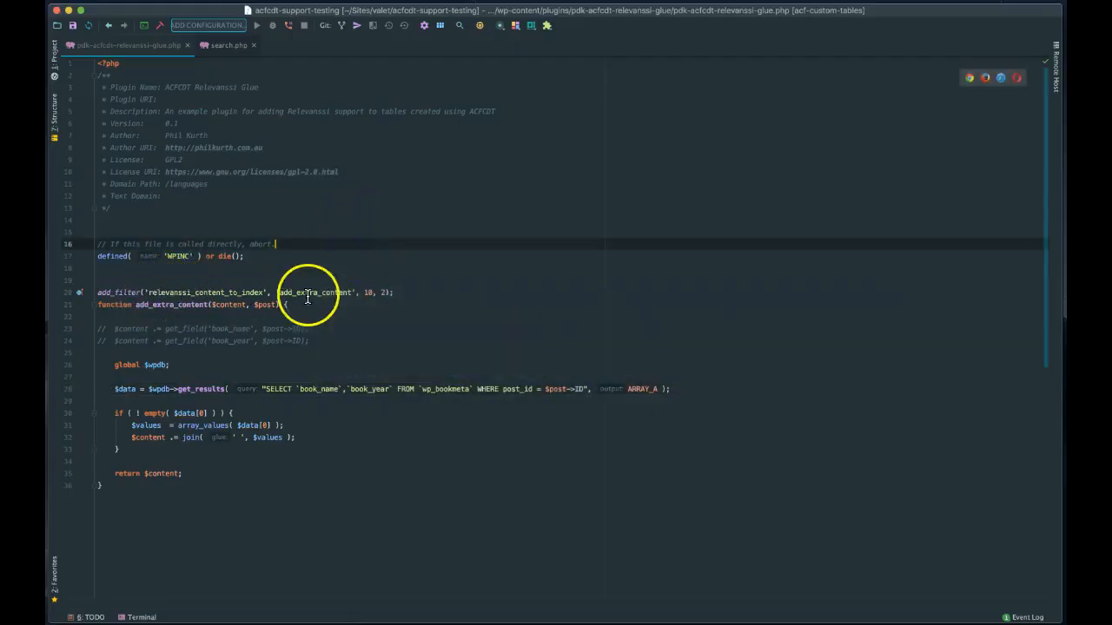
left_click(424, 292)
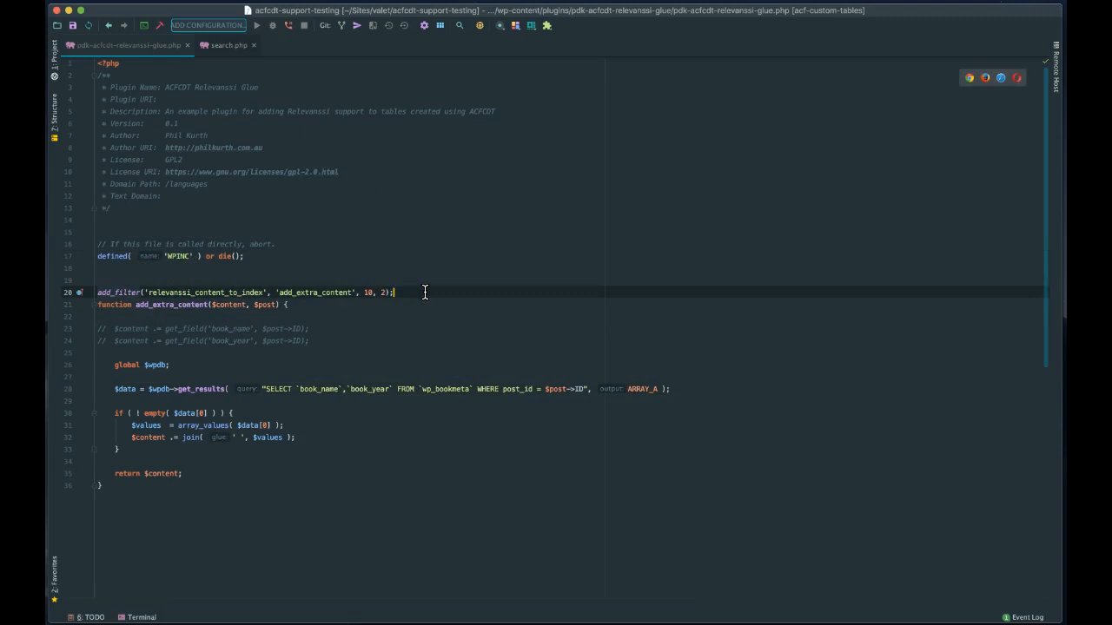